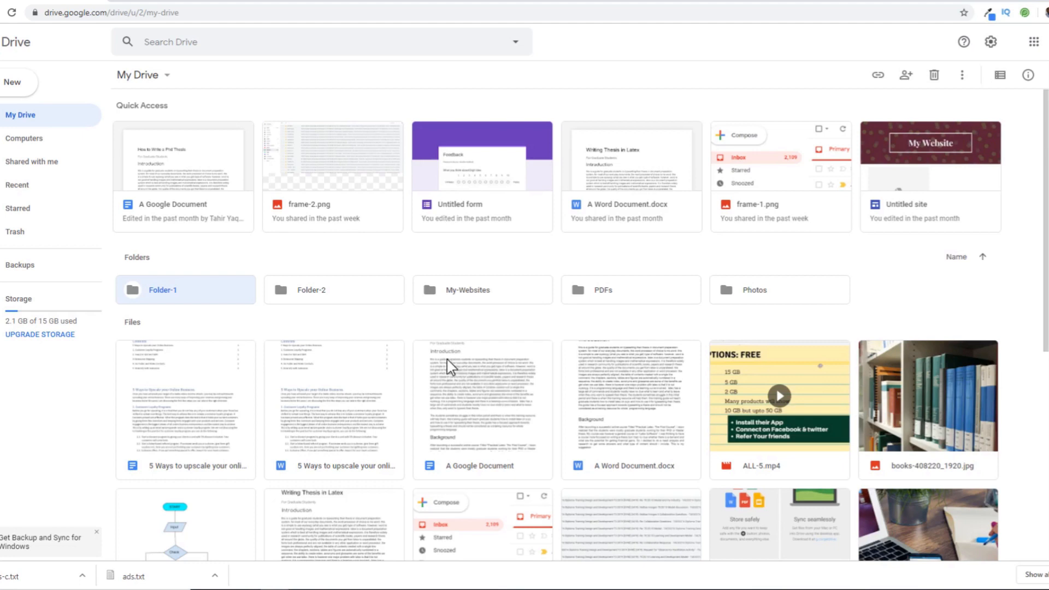
{"action": "mouse_move", "coordinate": [285, 303]}
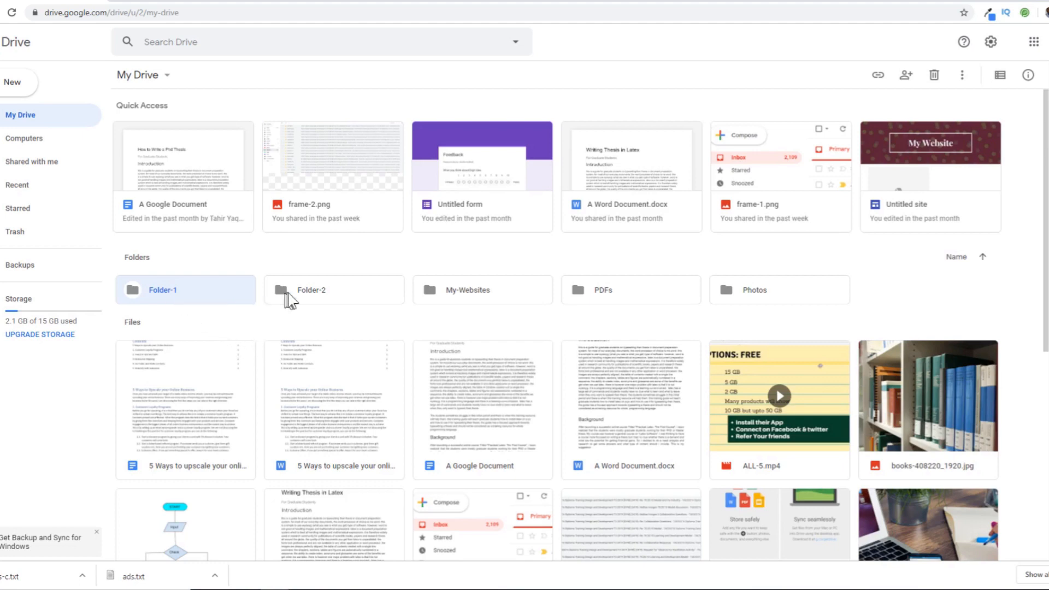
{"action": "mouse_move", "coordinate": [532, 309]}
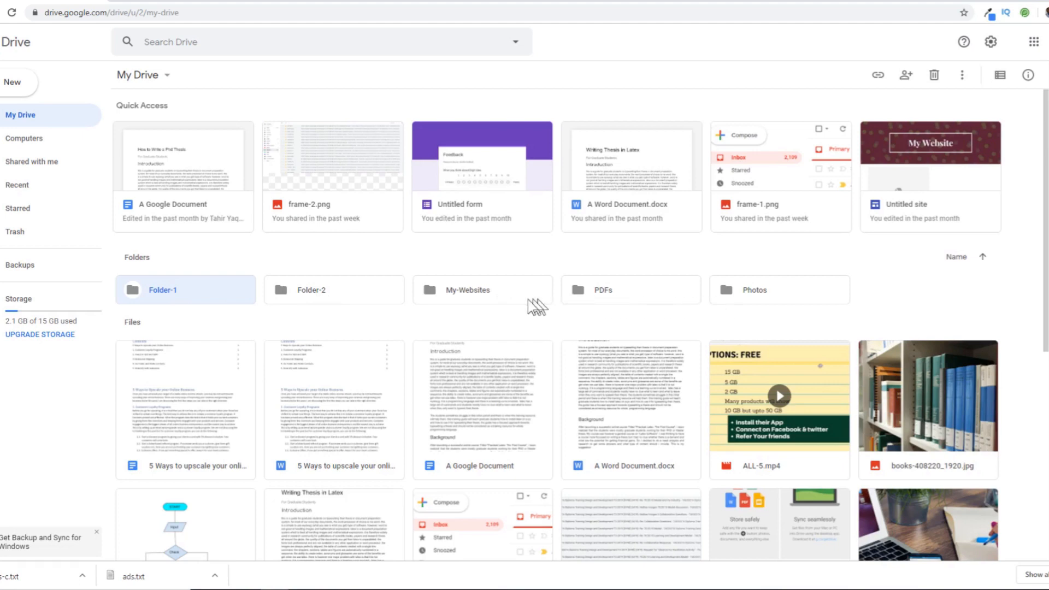
{"action": "mouse_move", "coordinate": [247, 308]}
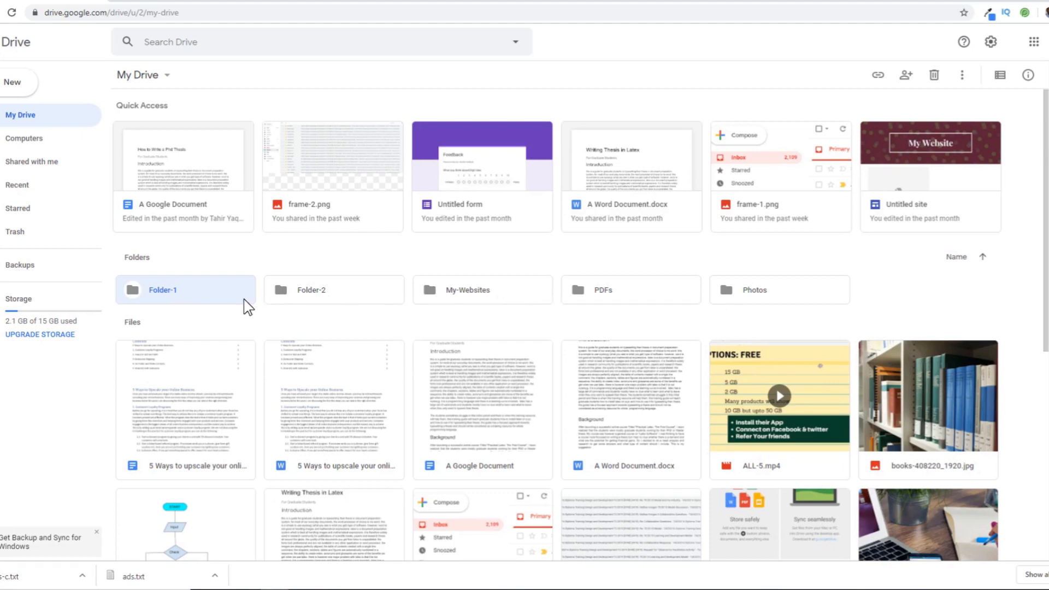
{"action": "mouse_move", "coordinate": [241, 303]}
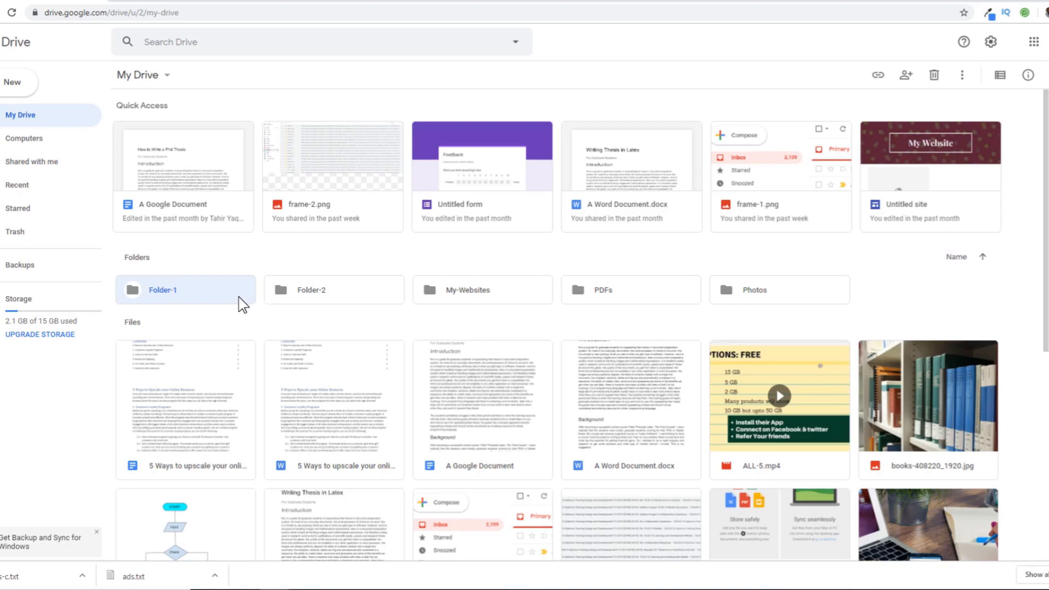
{"action": "mouse_move", "coordinate": [40, 233]}
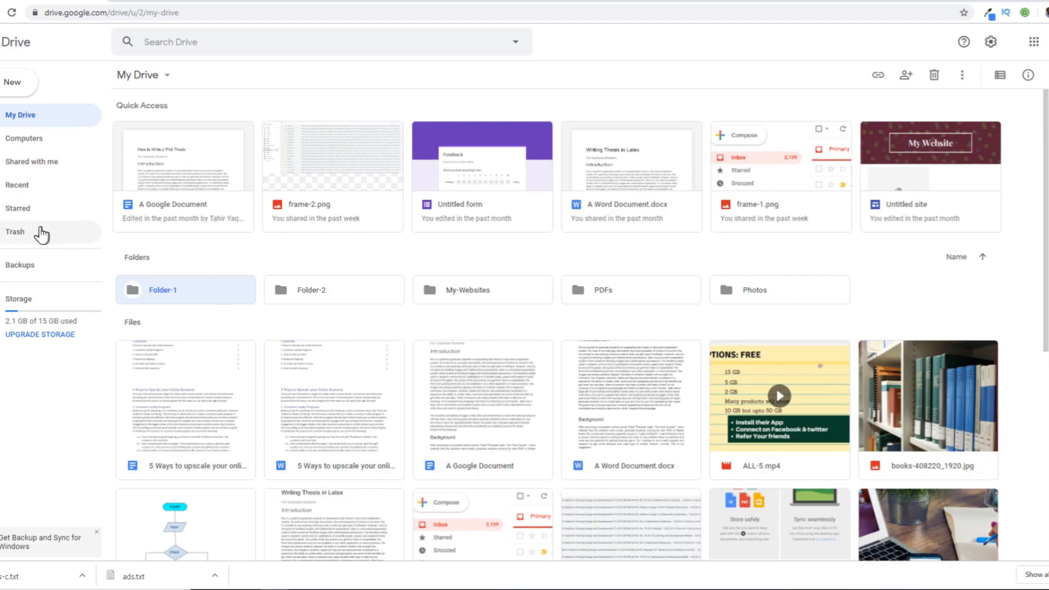
{"action": "mouse_move", "coordinate": [16, 214]}
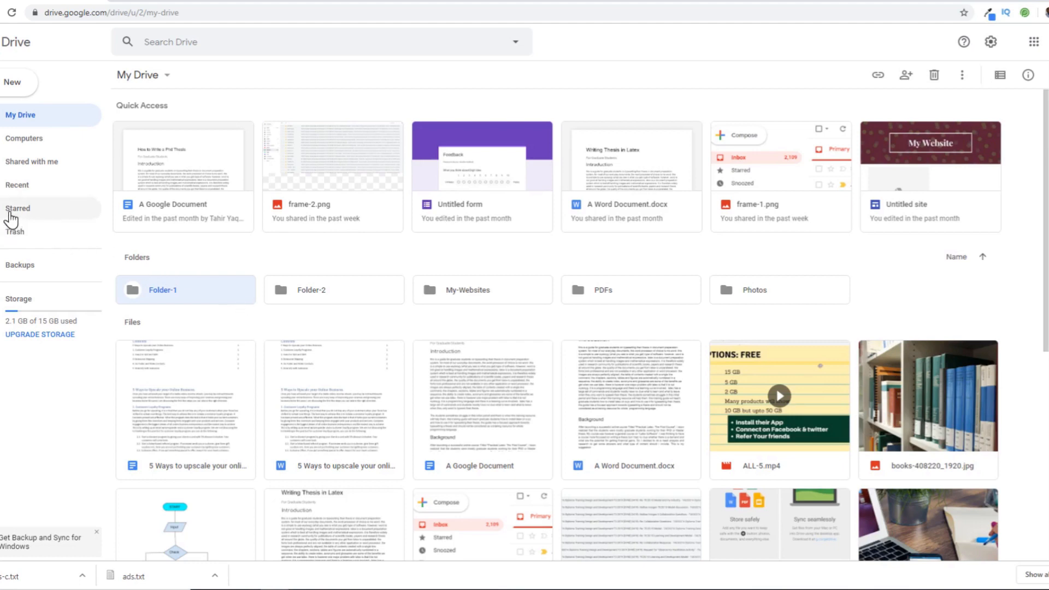
{"action": "mouse_move", "coordinate": [21, 217]}
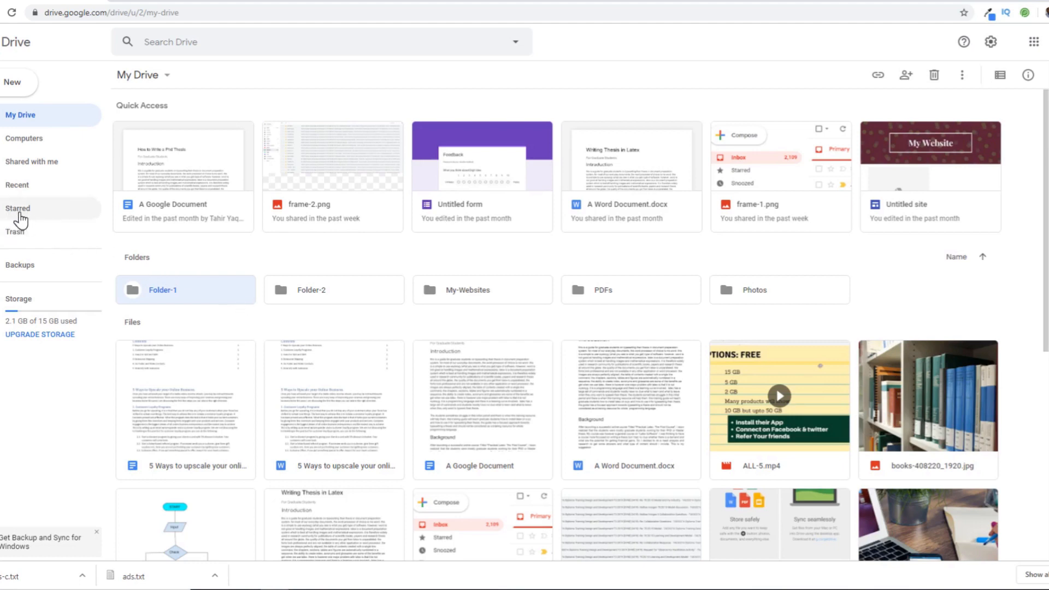
{"action": "mouse_move", "coordinate": [40, 223]}
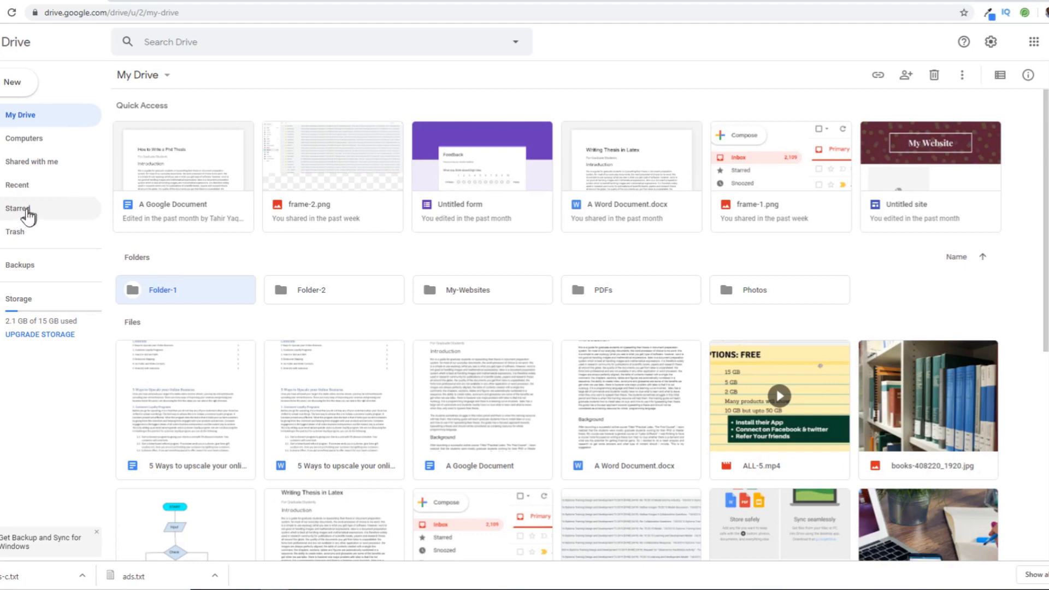
Look at the Starred items, then return to My Drive.
{"action": "left_click", "coordinate": [18, 208]}
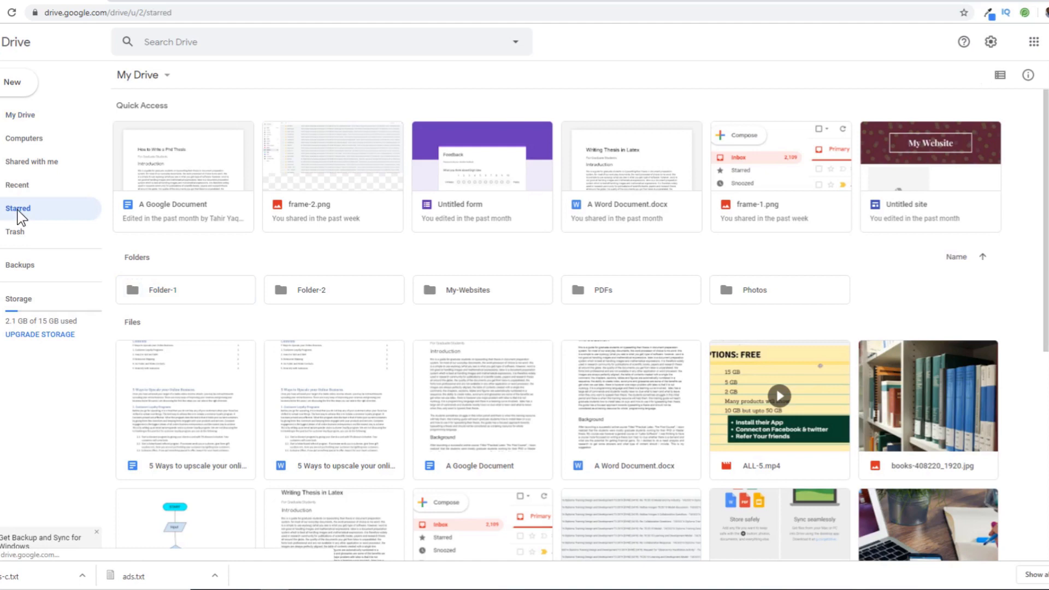
{"action": "left_click", "coordinate": [17, 208]}
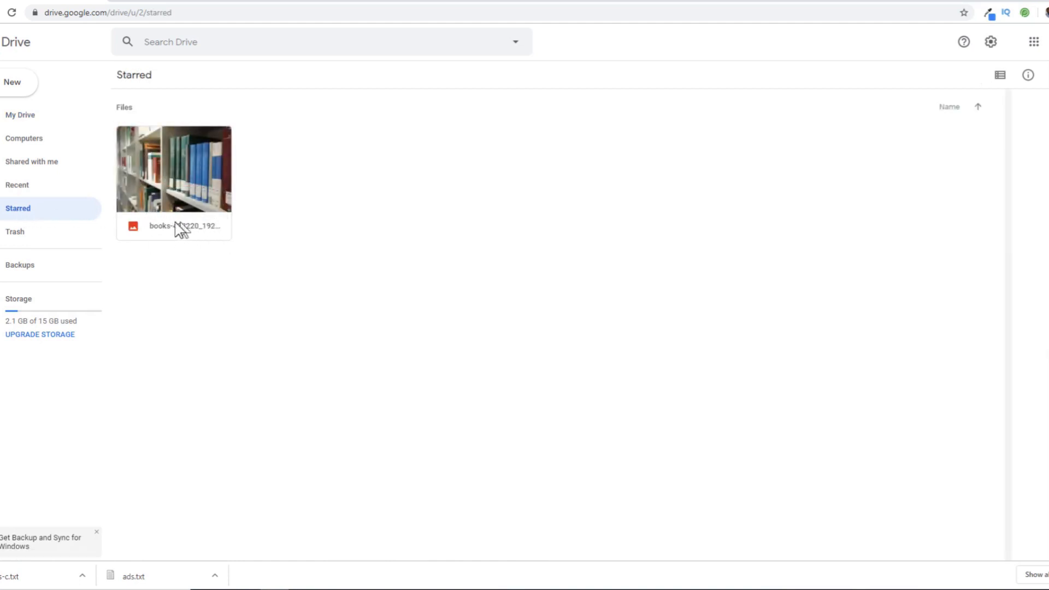
{"action": "mouse_move", "coordinate": [31, 44]}
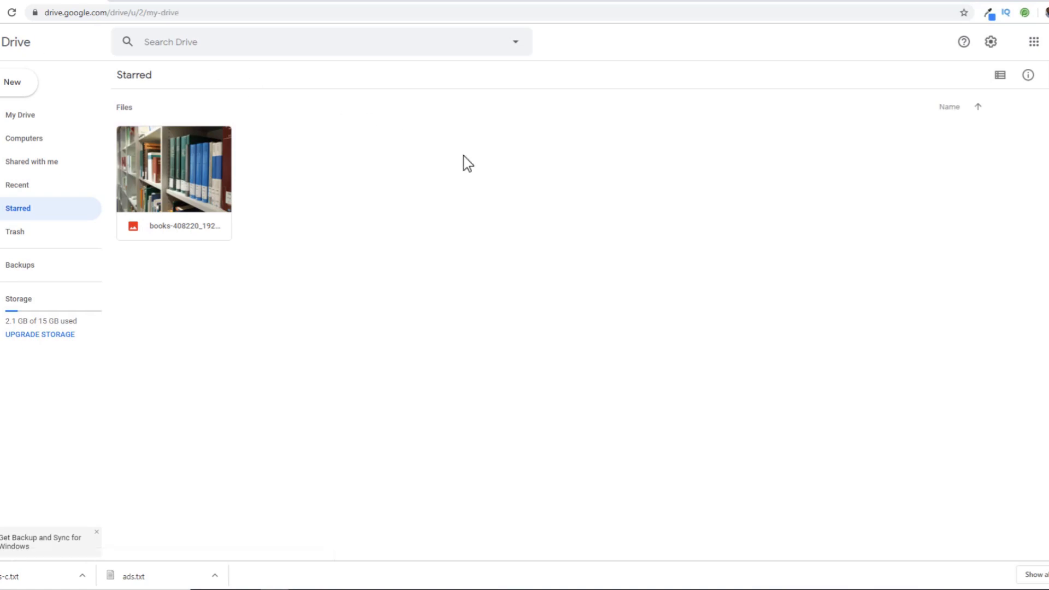
{"action": "left_click", "coordinate": [19, 115]}
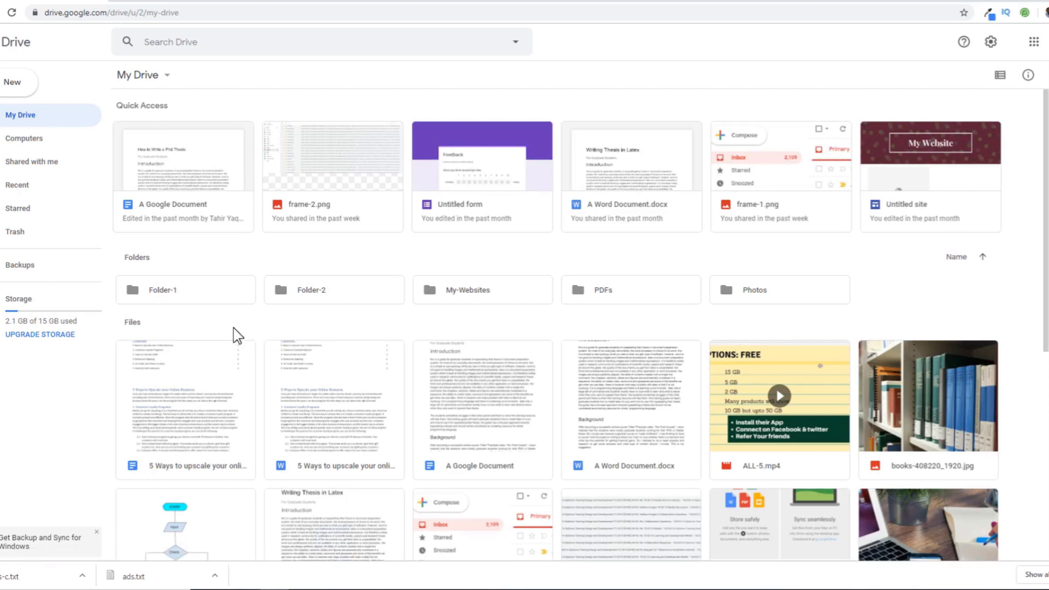
Add Folder-1 to Starred from its context menu.
{"action": "left_click", "coordinate": [162, 290]}
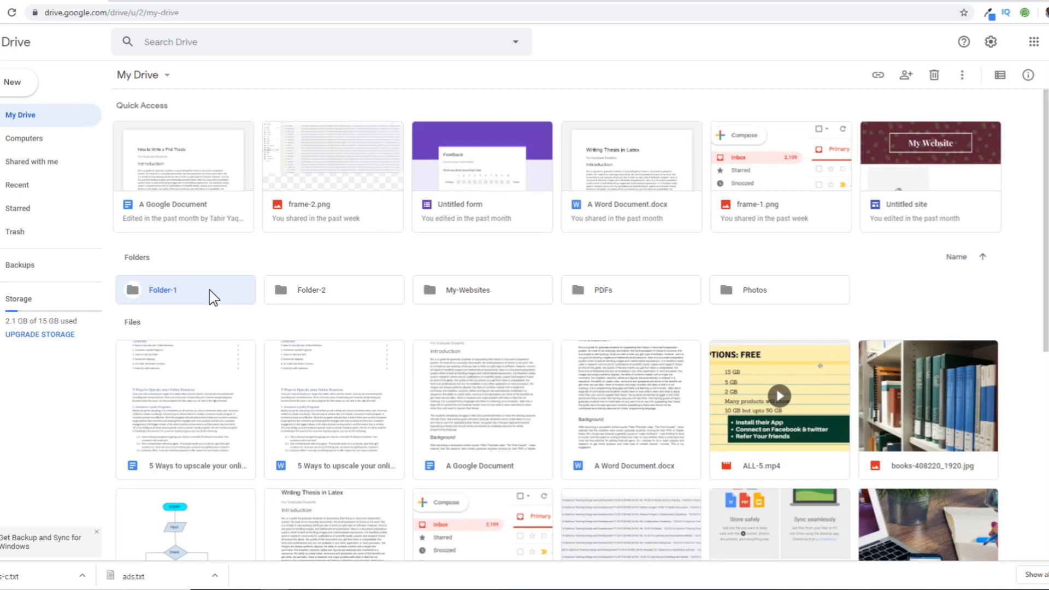
{"action": "right_click", "coordinate": [184, 289]}
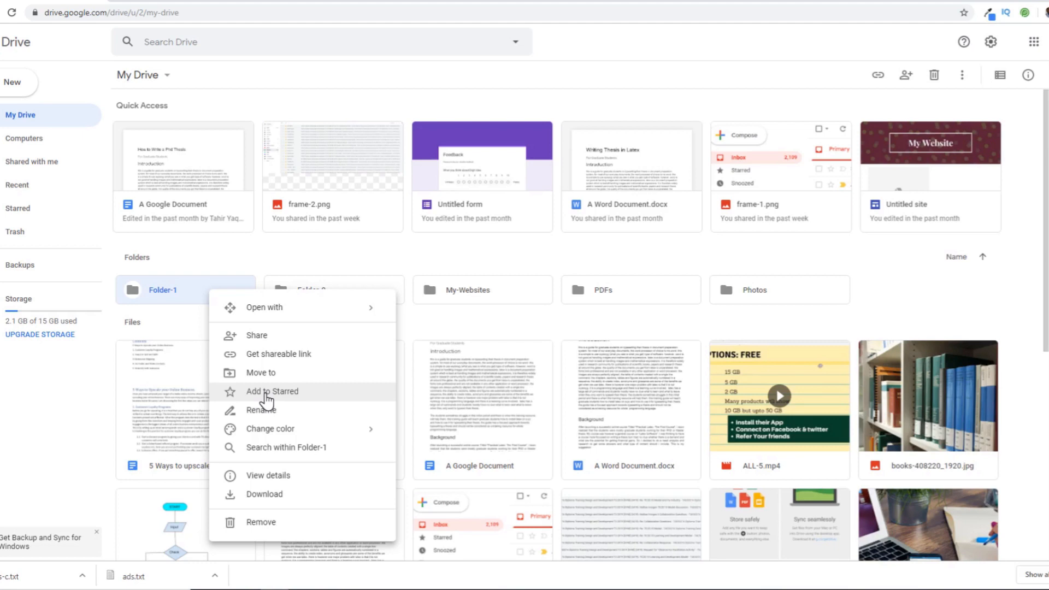
{"action": "left_click", "coordinate": [272, 391]}
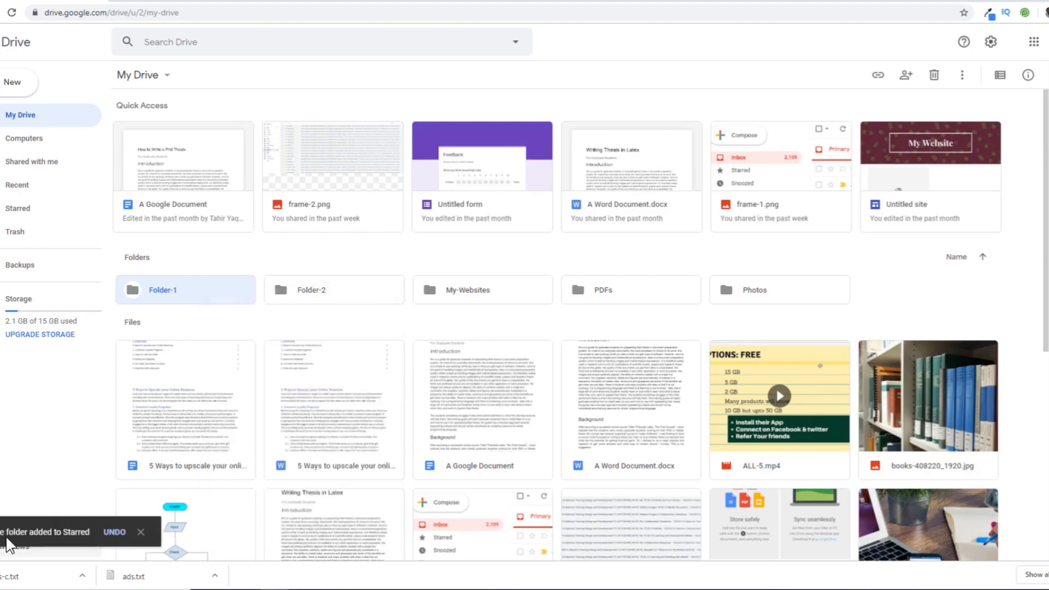
{"action": "mouse_move", "coordinate": [17, 213]}
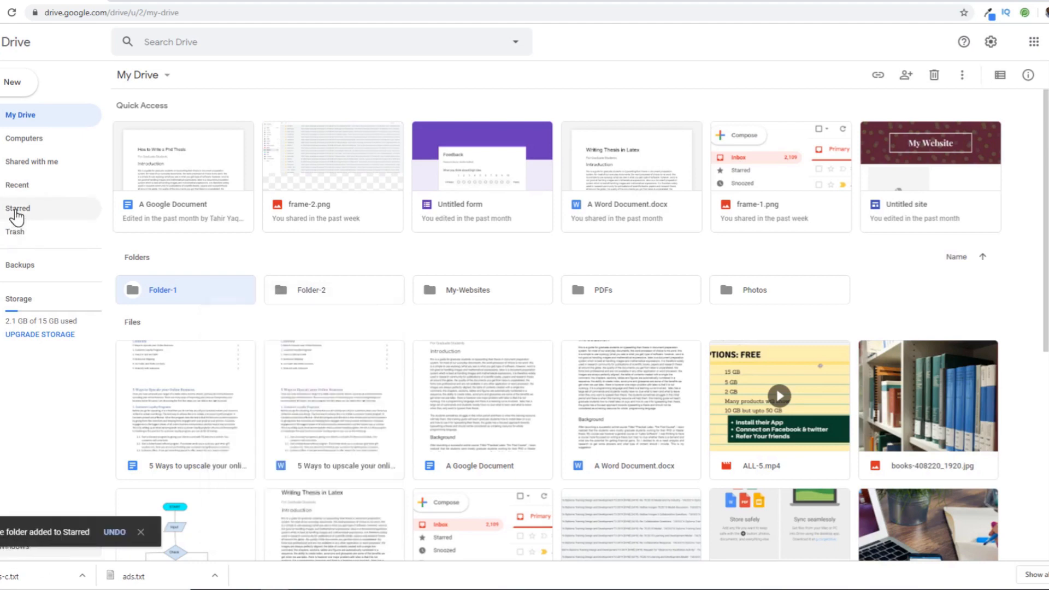
Show the Starred page to confirm Folder-1 is listed there.
{"action": "left_click", "coordinate": [18, 208]}
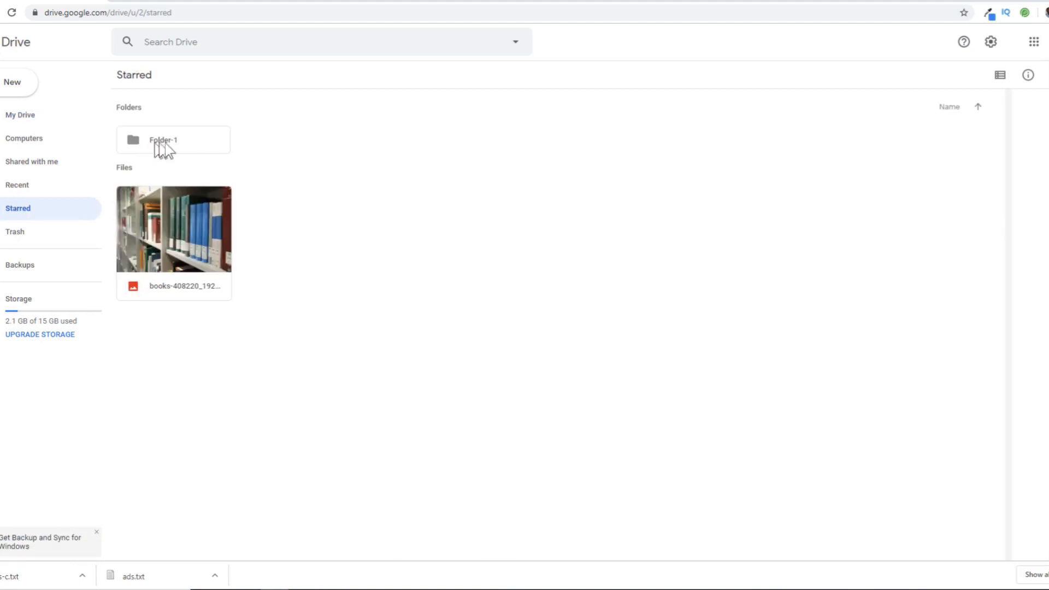
{"action": "mouse_move", "coordinate": [24, 222]}
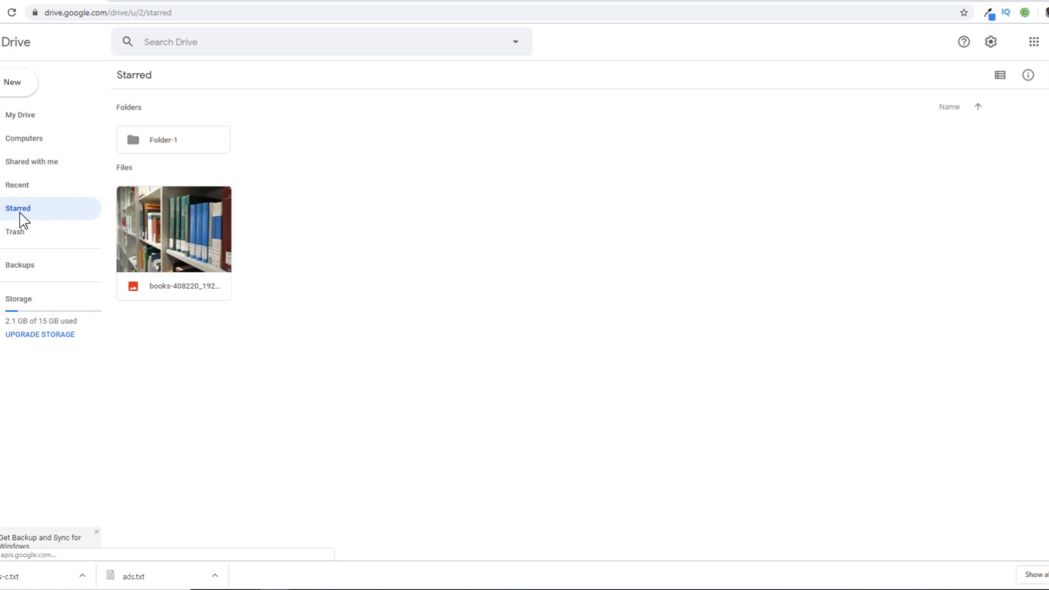
{"action": "mouse_move", "coordinate": [37, 230]}
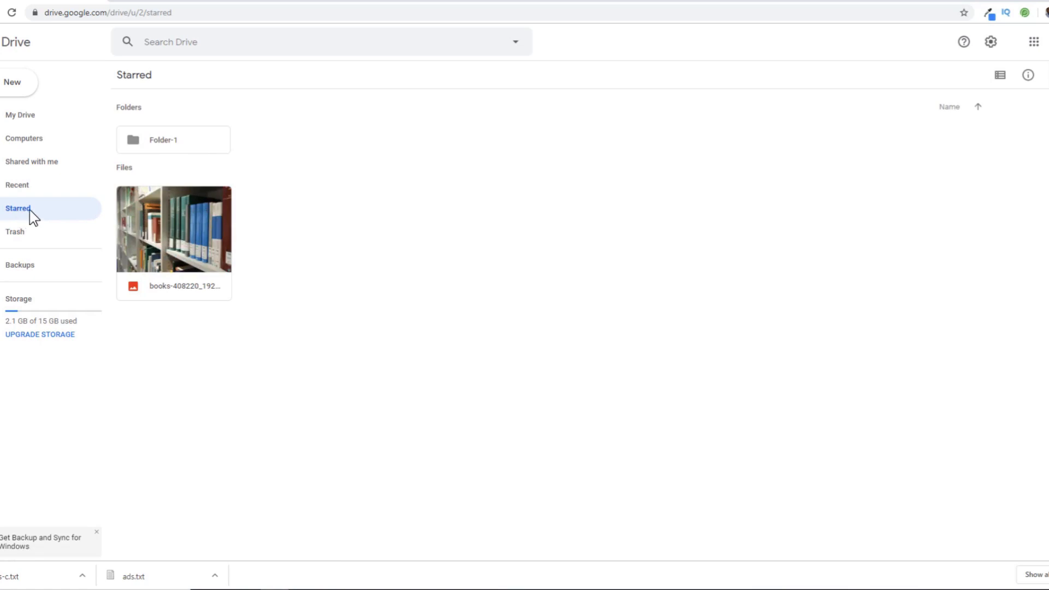
{"action": "mouse_move", "coordinate": [59, 221]}
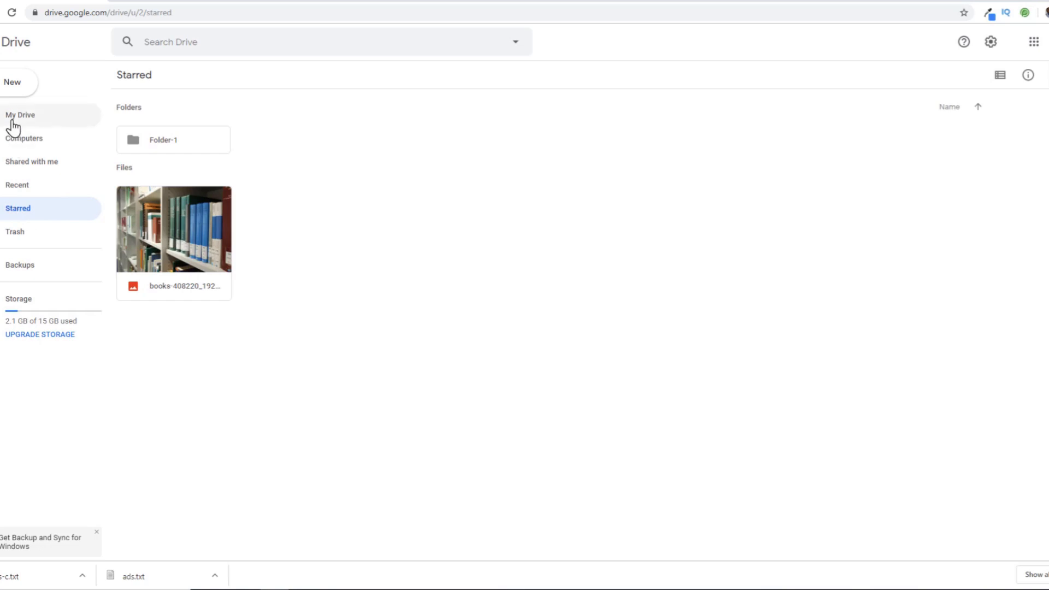
Return to My Drive and select Folder-1.
{"action": "left_click", "coordinate": [20, 114]}
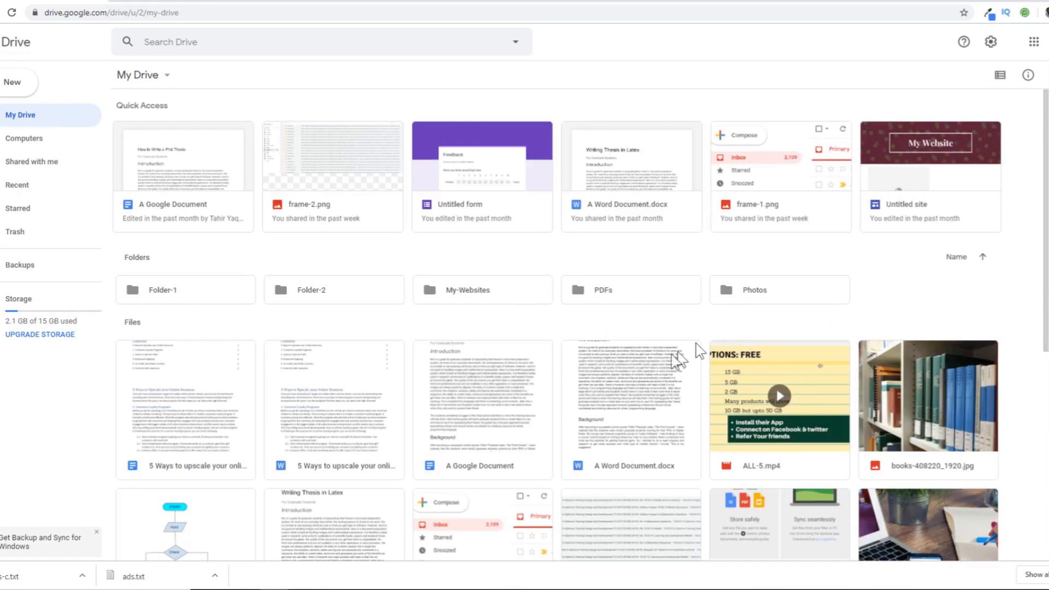
{"action": "mouse_move", "coordinate": [614, 424]}
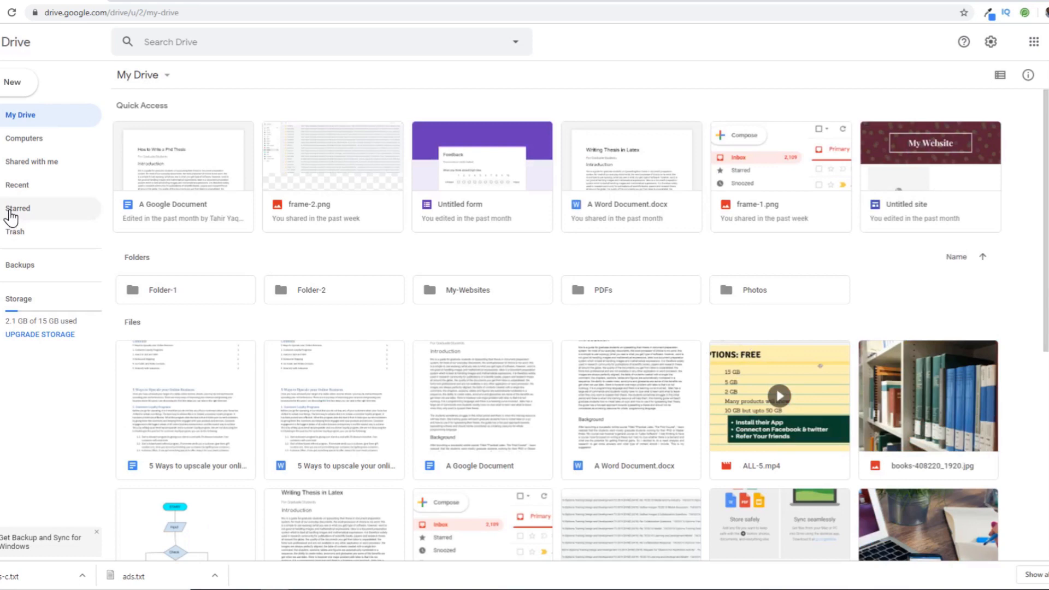
{"action": "mouse_move", "coordinate": [215, 238]}
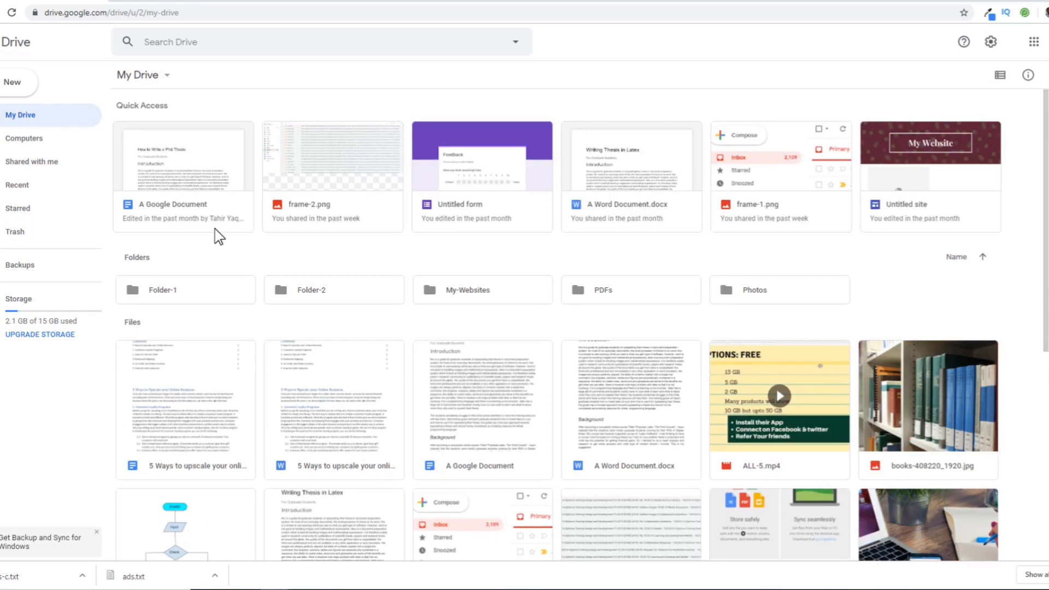
{"action": "mouse_move", "coordinate": [211, 295]}
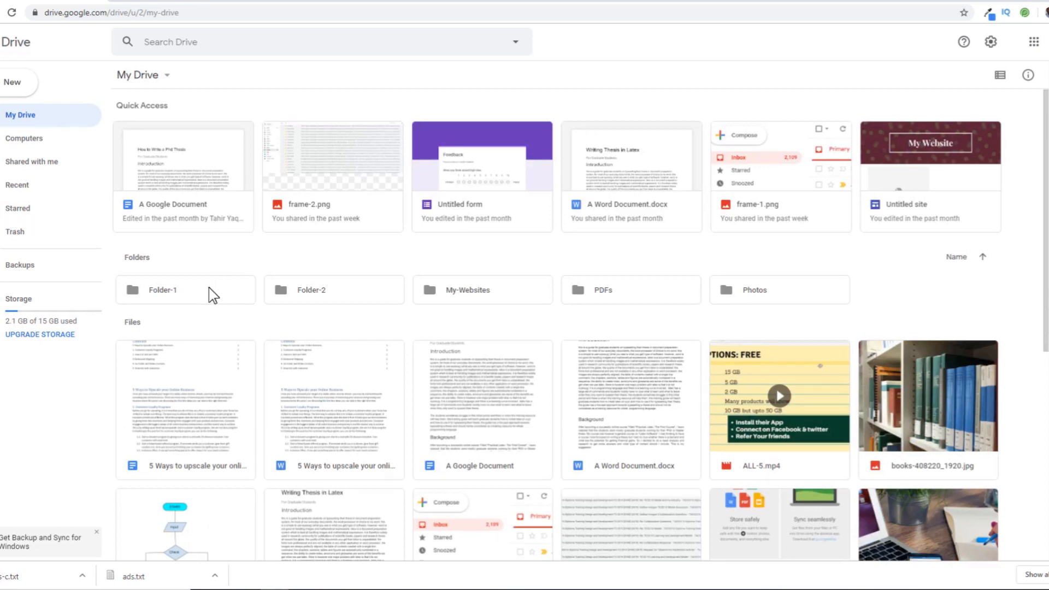
{"action": "mouse_move", "coordinate": [205, 317]}
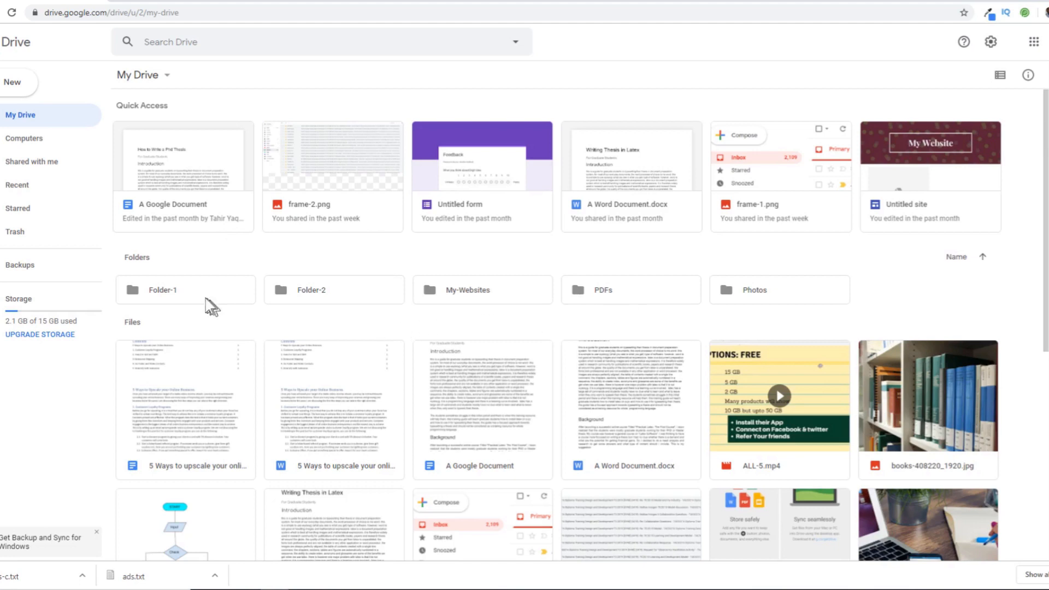
{"action": "left_click", "coordinate": [175, 289]}
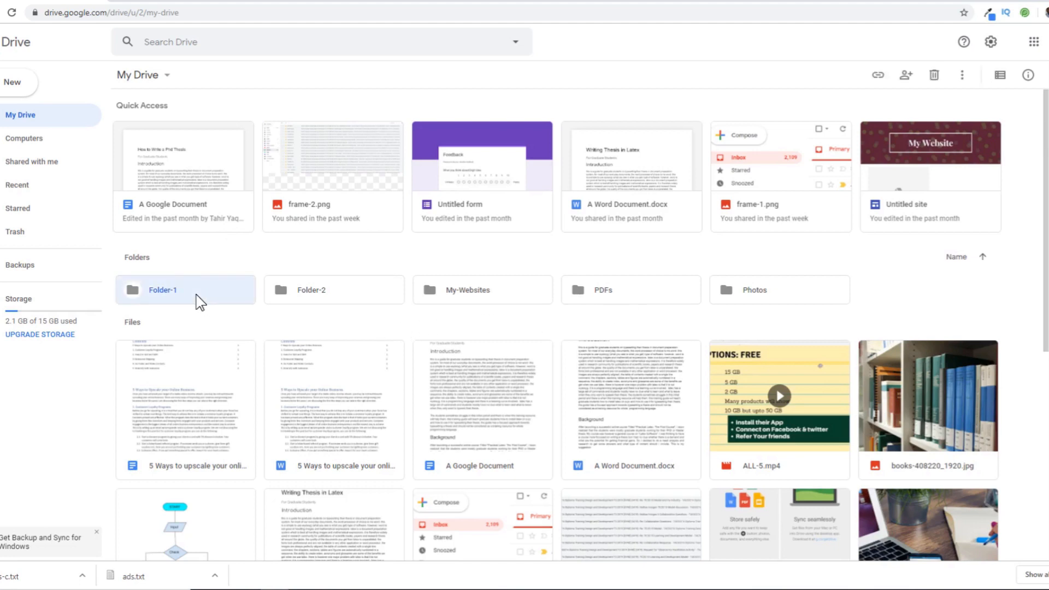
Colour Folder-2 red from its context menu's Change color swatches.
{"action": "right_click", "coordinate": [186, 298]}
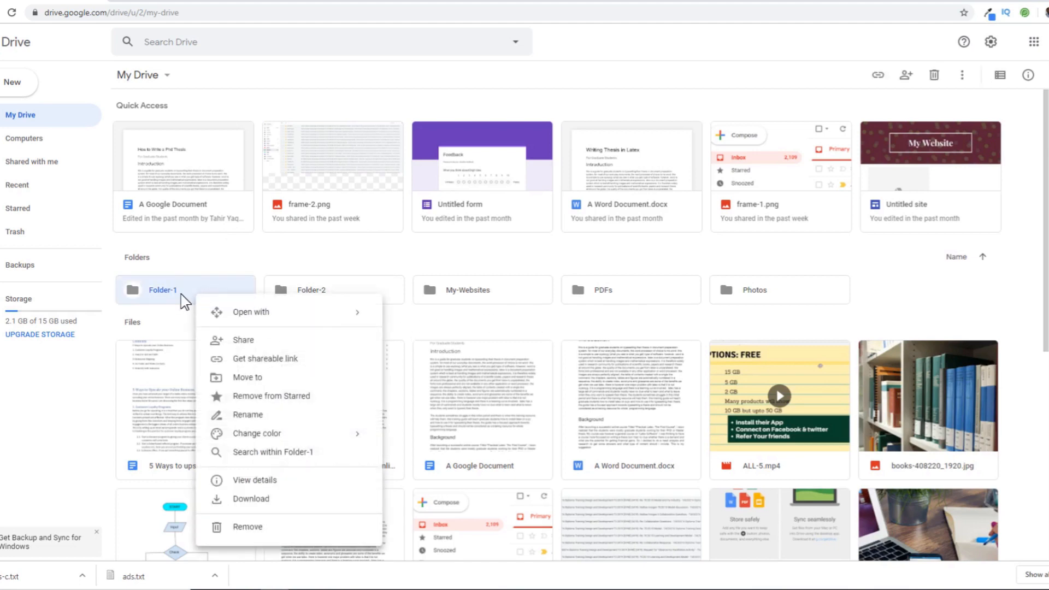
{"action": "mouse_move", "coordinate": [174, 298]}
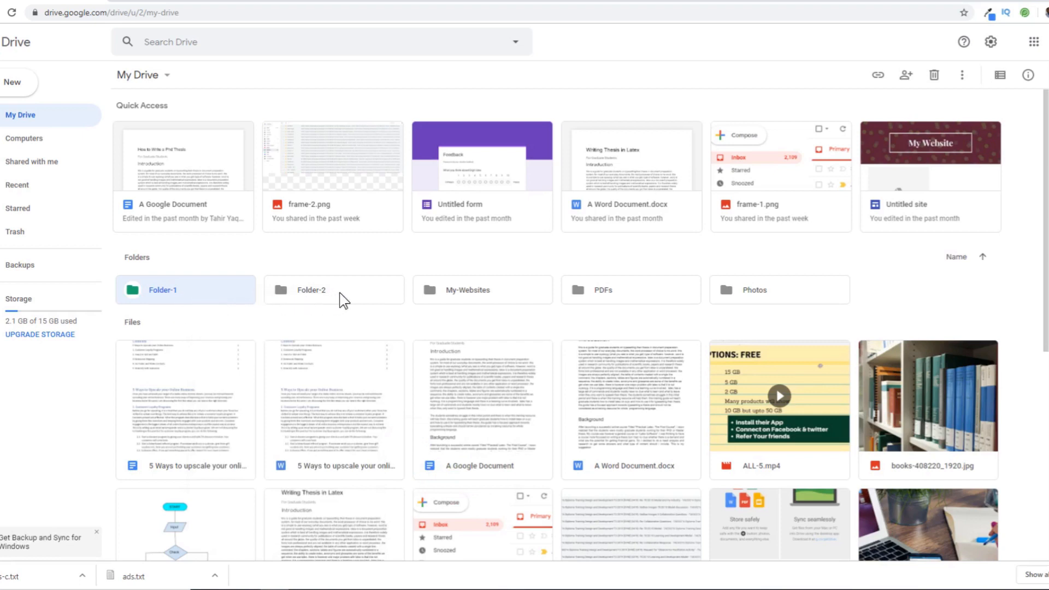
{"action": "right_click", "coordinate": [332, 290]}
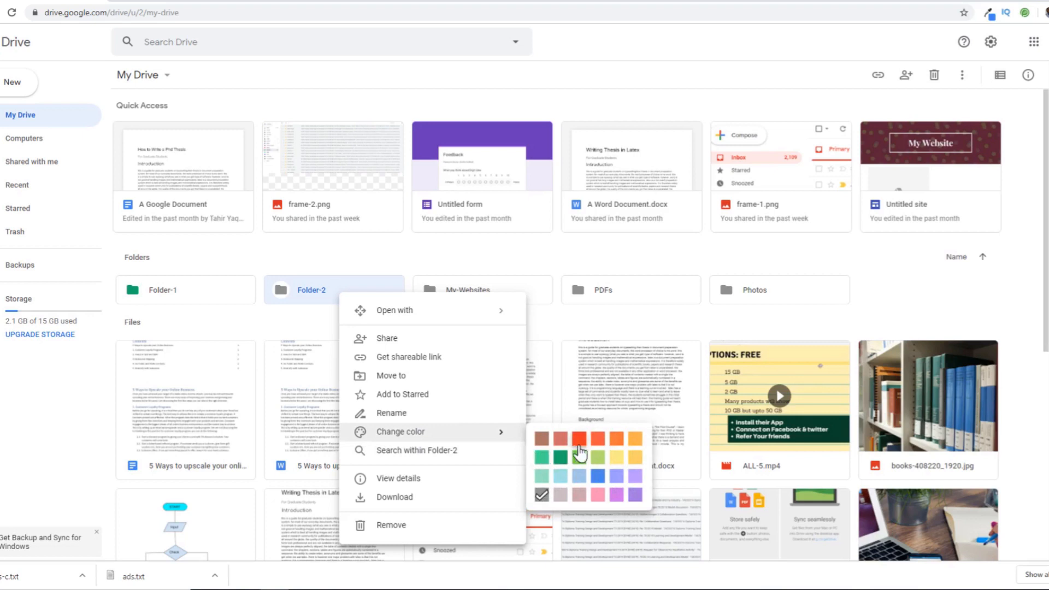
{"action": "left_click", "coordinate": [577, 438]}
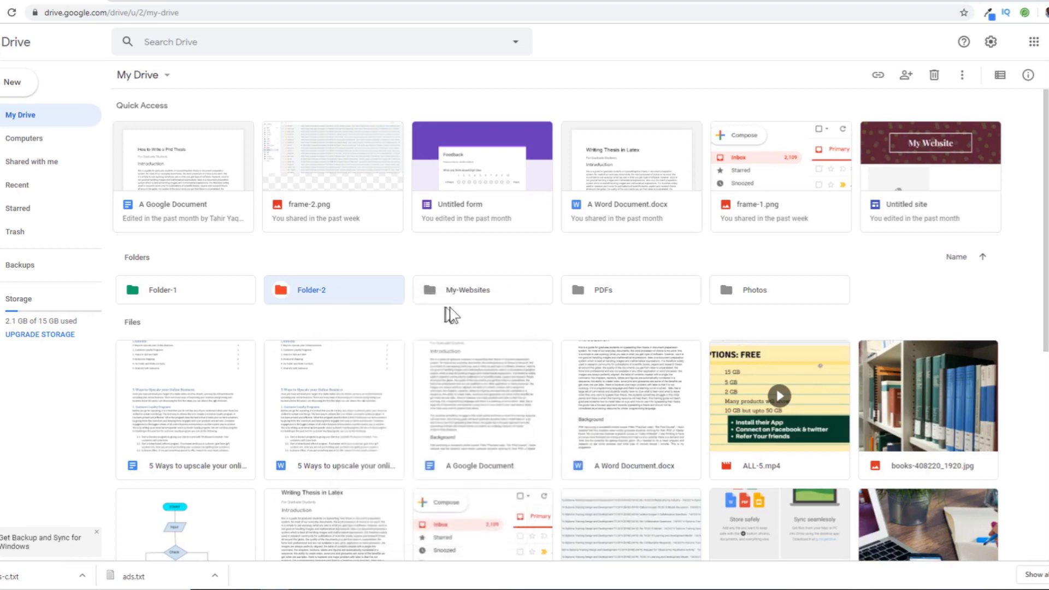
{"action": "mouse_move", "coordinate": [715, 317]}
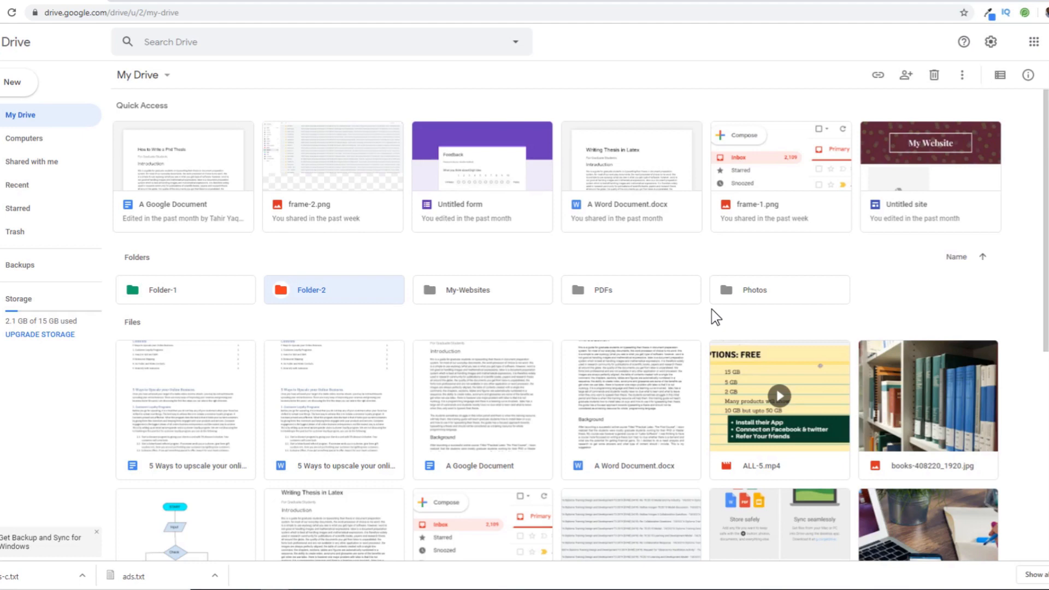
Start renaming the Photos folder from its context menu.
{"action": "right_click", "coordinate": [768, 289]}
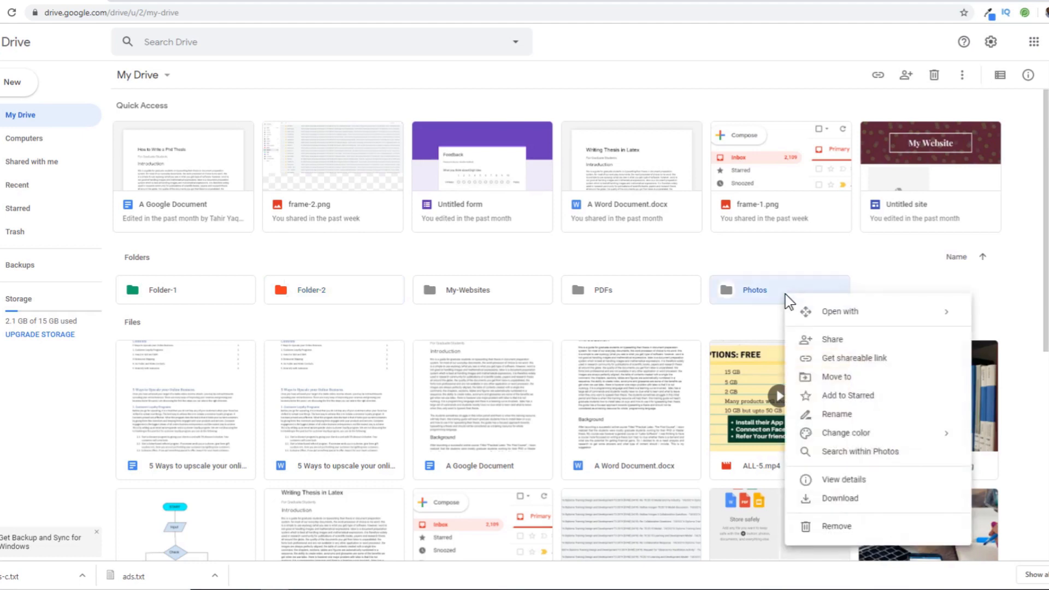
{"action": "mouse_move", "coordinate": [837, 417]}
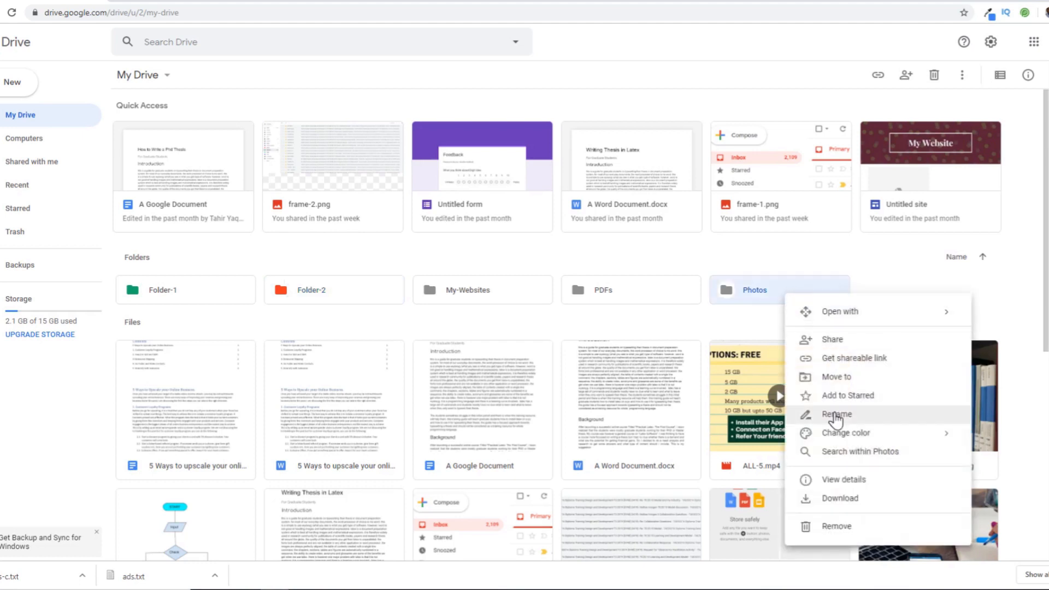
{"action": "left_click", "coordinate": [837, 414]}
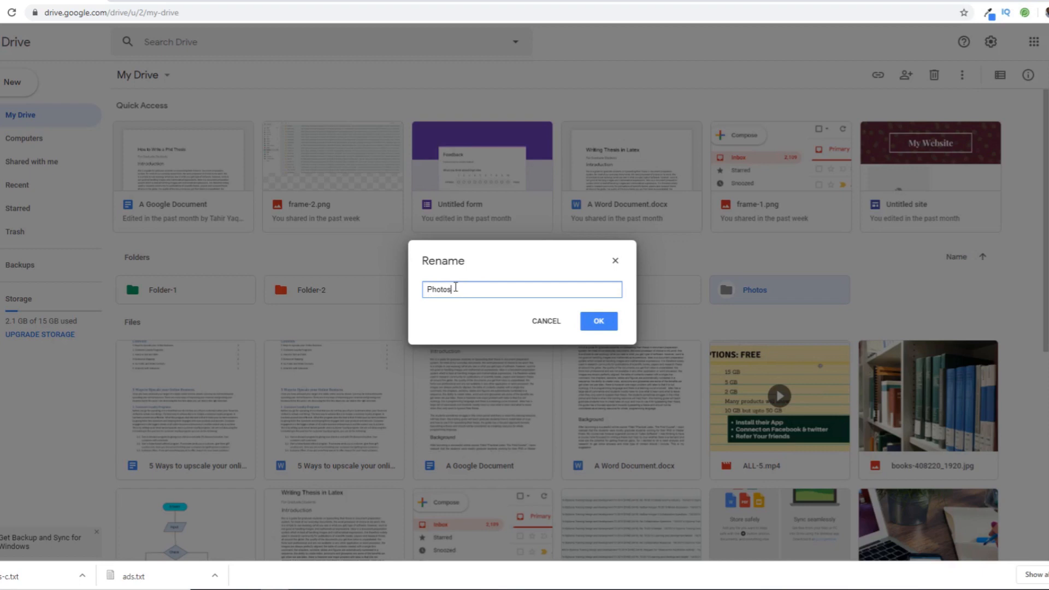
Bring up the emoji picker in the name field and show the smileys group.
{"action": "right_click", "coordinate": [449, 289]}
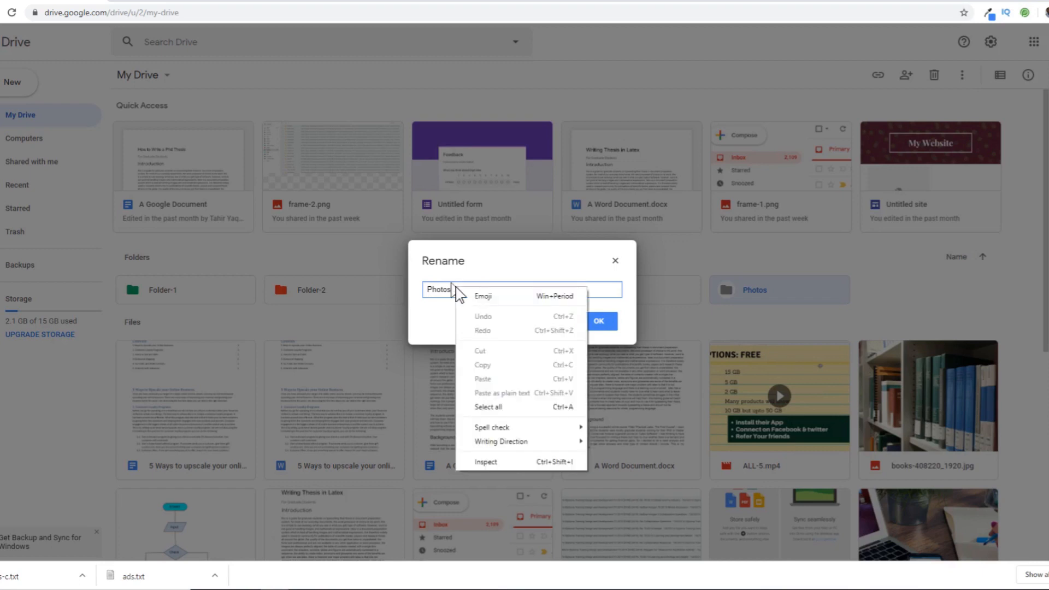
{"action": "mouse_move", "coordinate": [490, 306]}
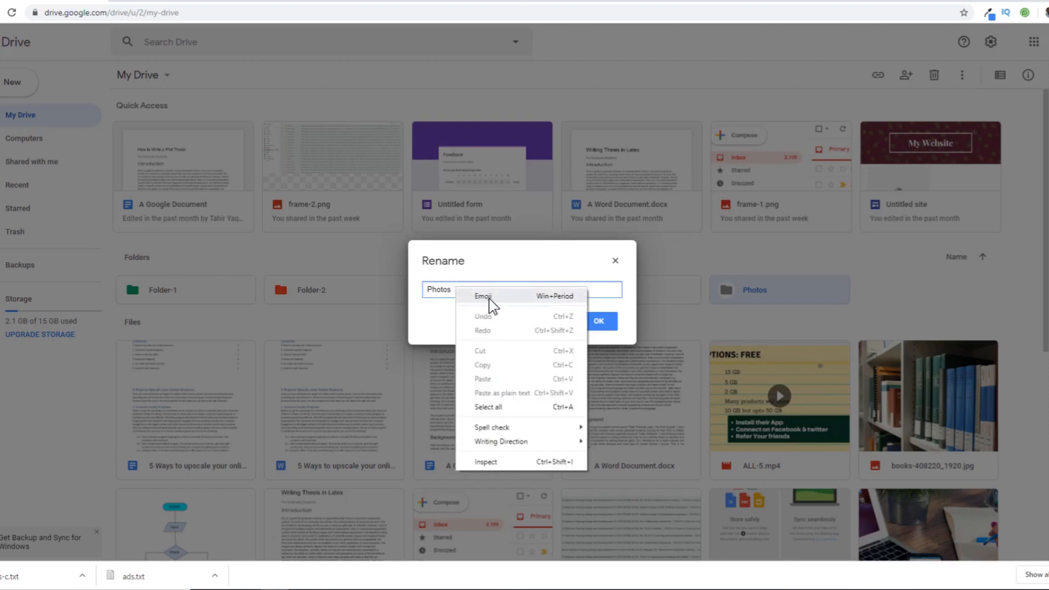
{"action": "left_click", "coordinate": [483, 296]}
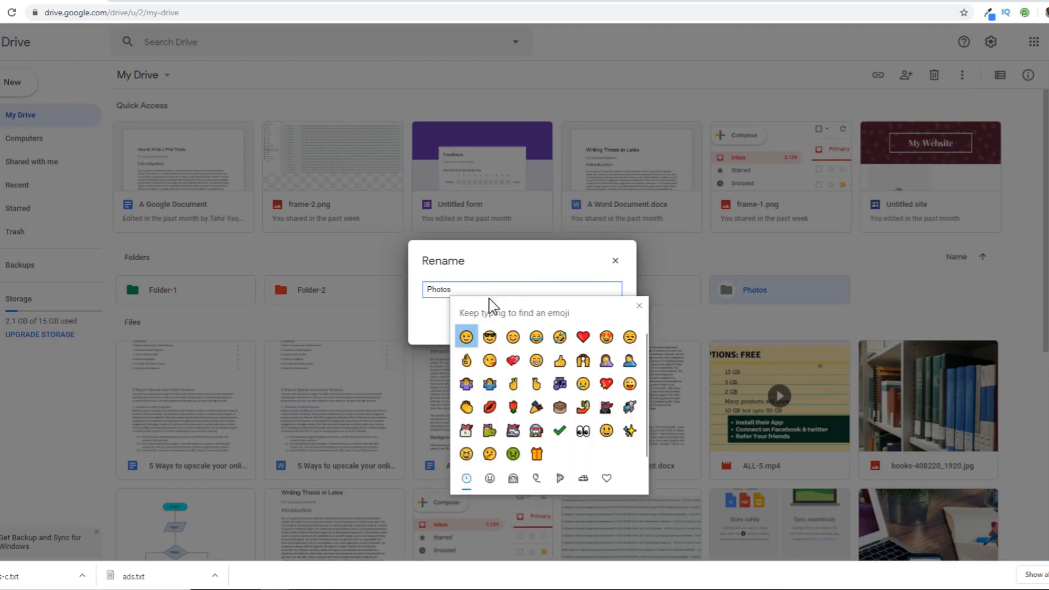
{"action": "mouse_move", "coordinate": [490, 330]}
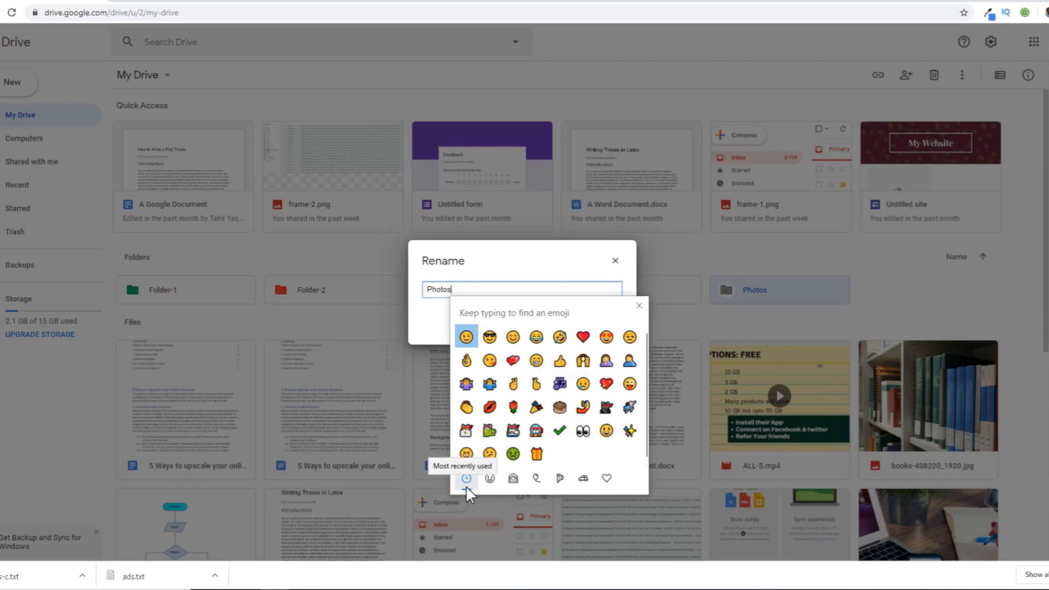
{"action": "mouse_move", "coordinate": [477, 489]}
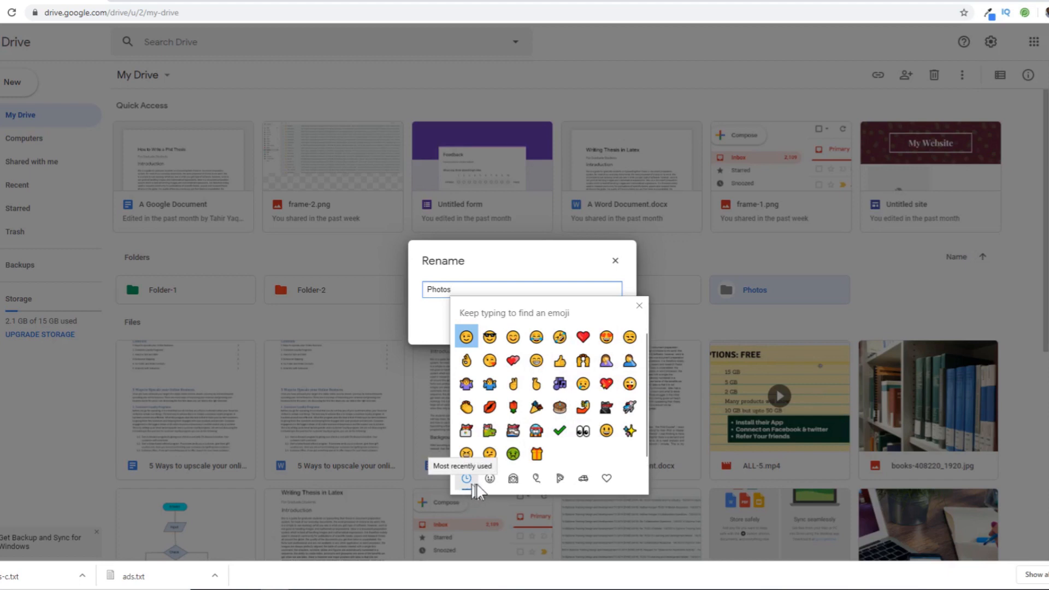
{"action": "left_click", "coordinate": [489, 479]}
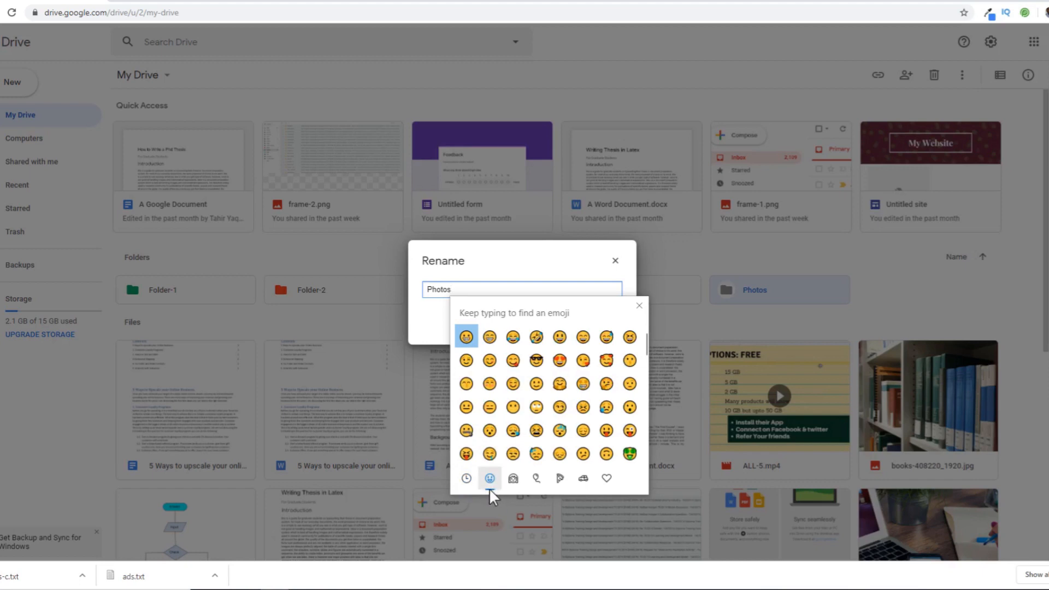
{"action": "mouse_move", "coordinate": [583, 336]}
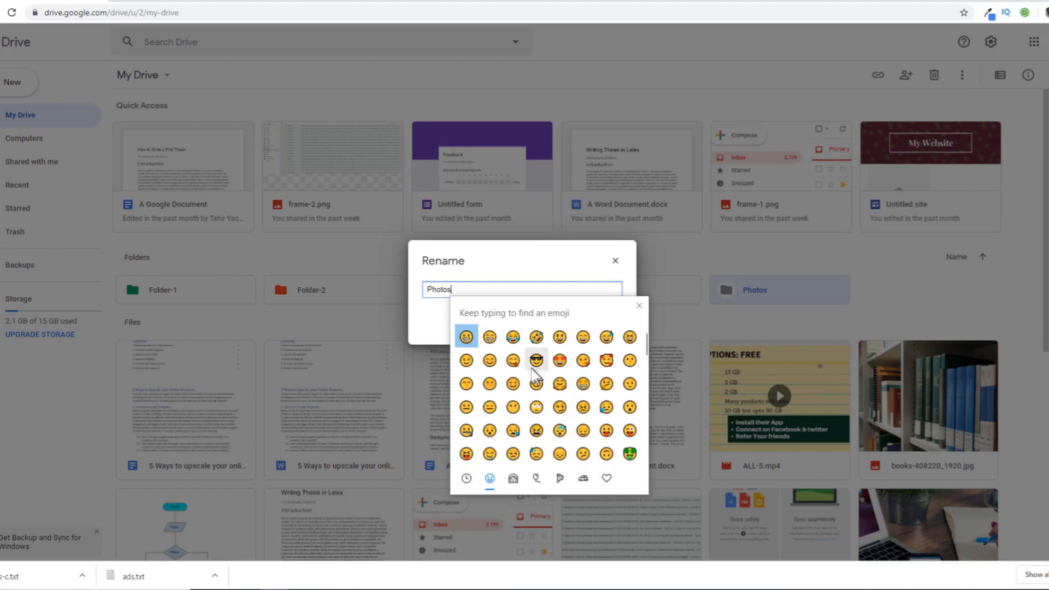
{"action": "mouse_move", "coordinate": [481, 318]}
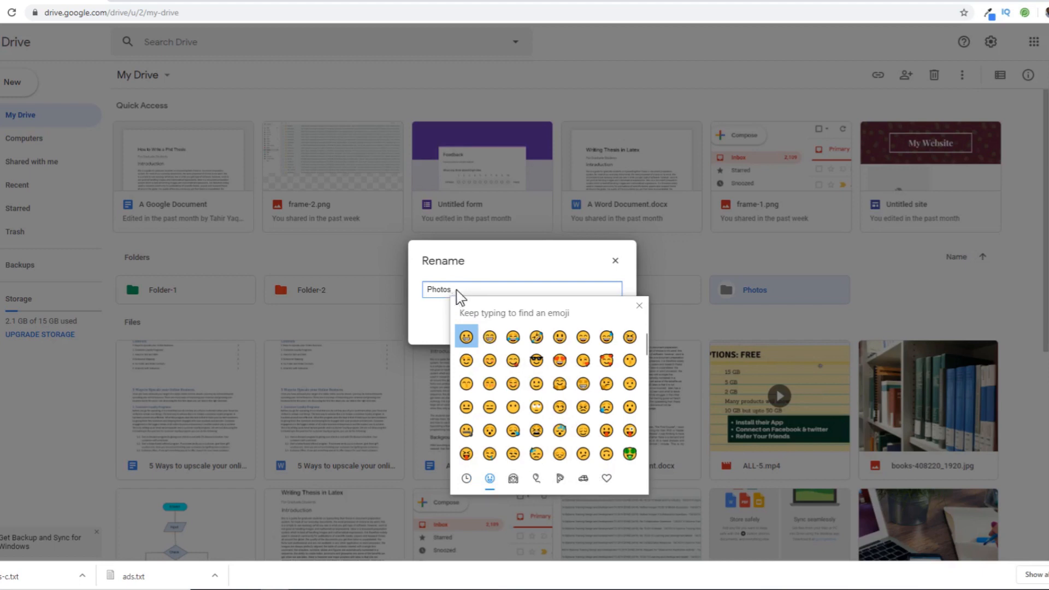
Search the picker, append the green check-mark emoji after Photos, and close the picker.
{"action": "type", "text": "f"}
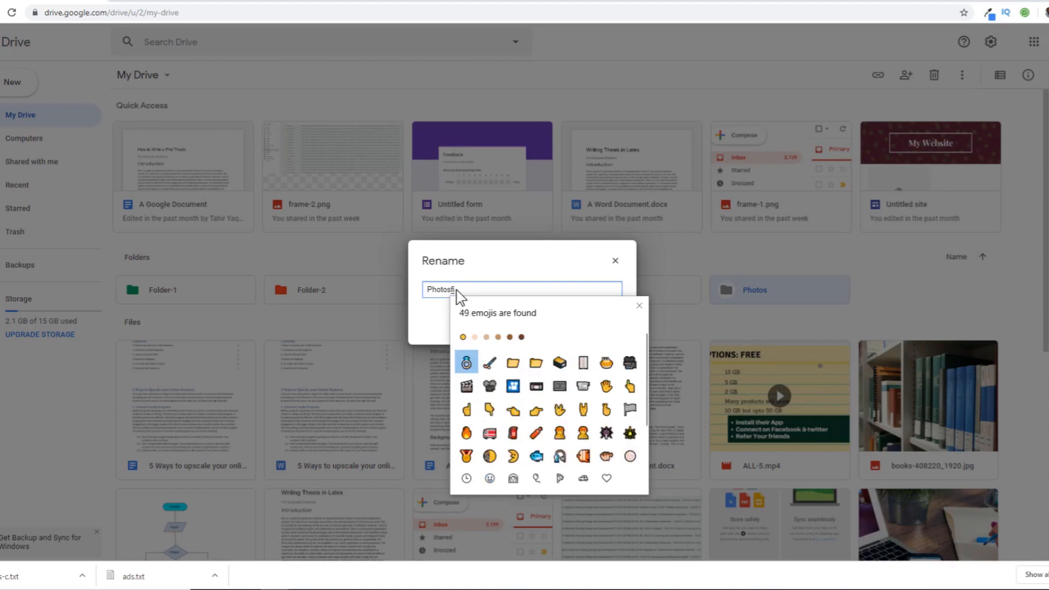
{"action": "type", "text": "il"}
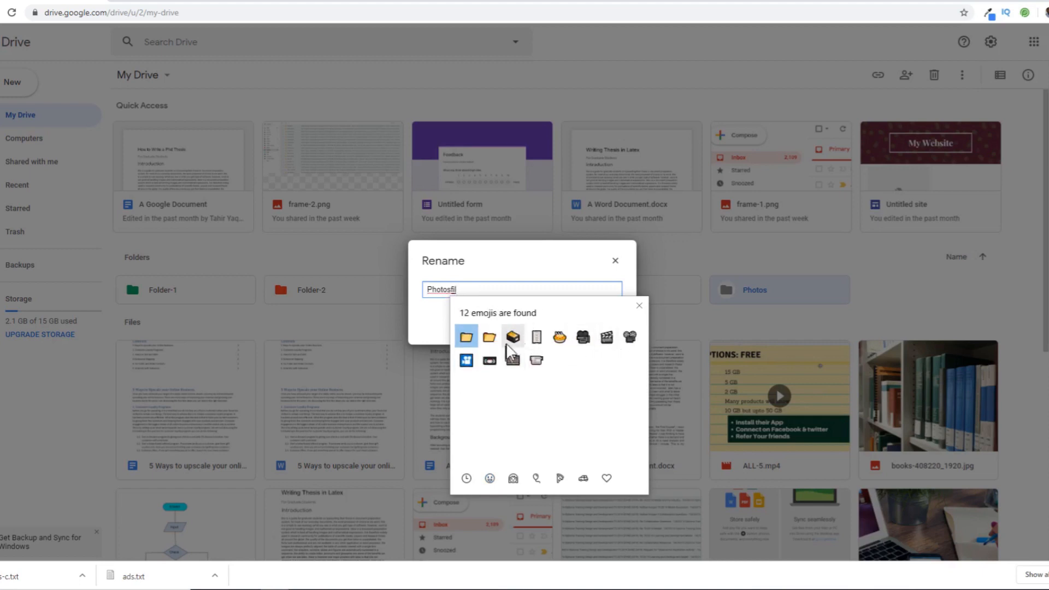
{"action": "mouse_move", "coordinate": [618, 364]}
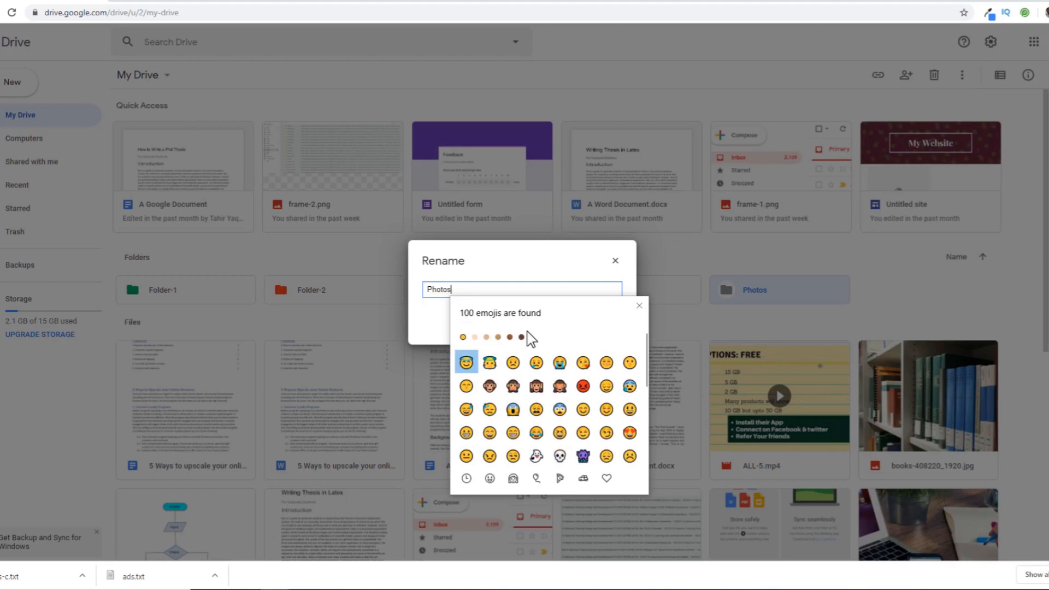
{"action": "type", "text": "t"}
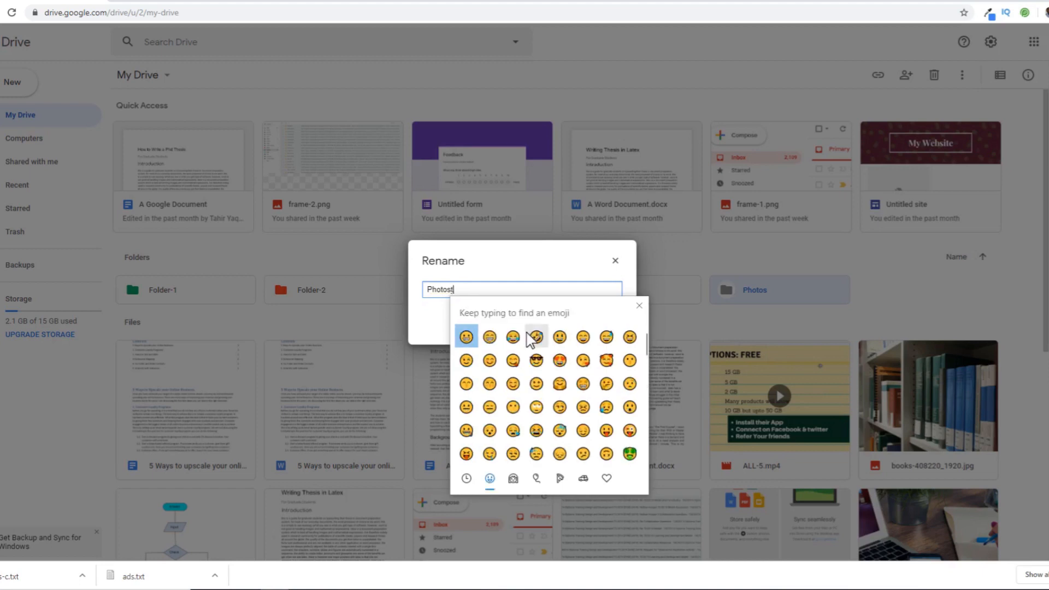
{"action": "type", "text": "id"}
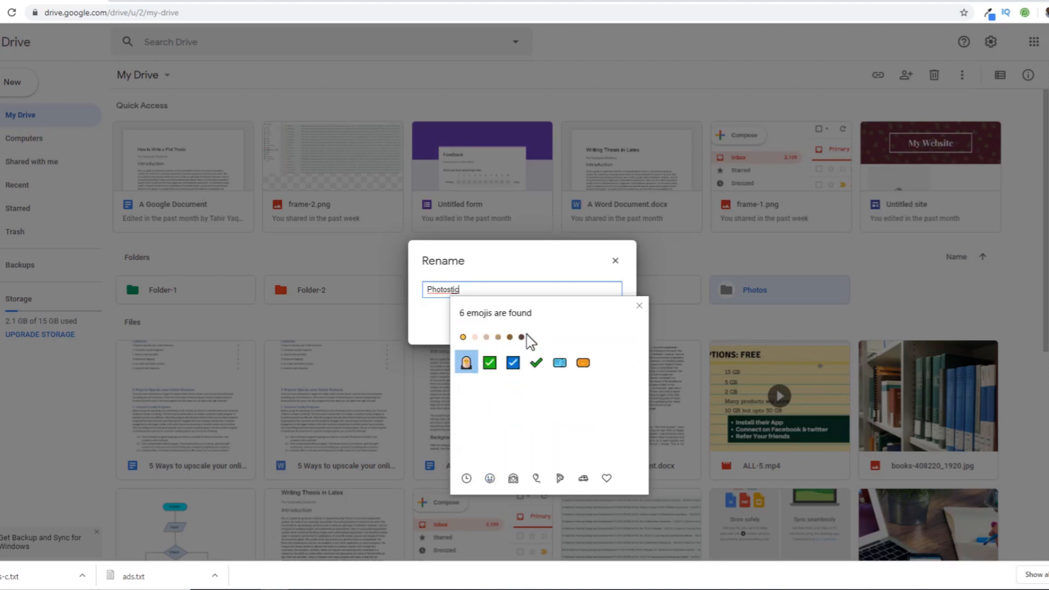
{"action": "mouse_move", "coordinate": [492, 369]}
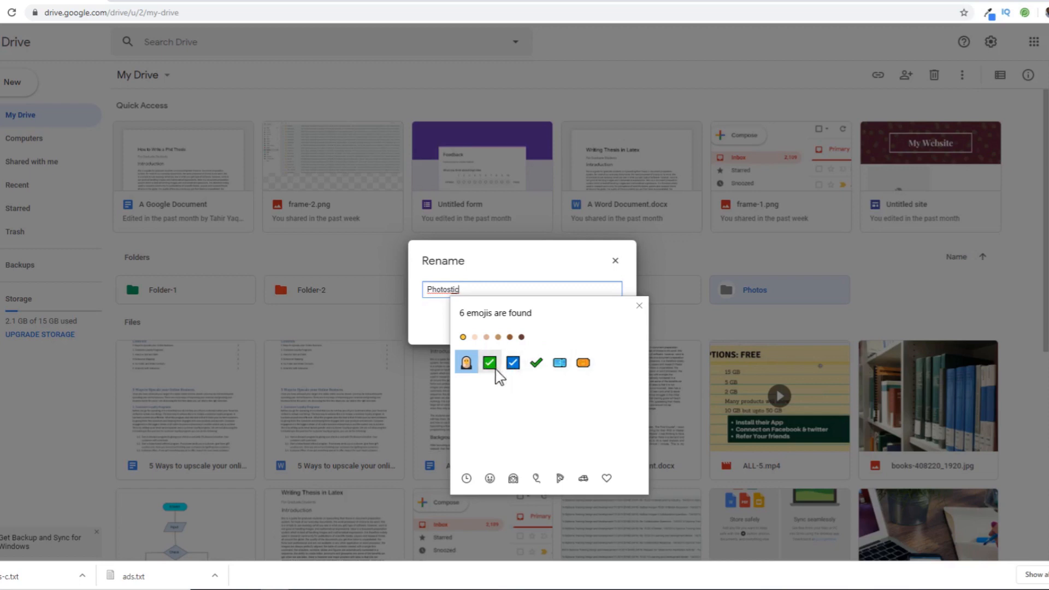
{"action": "mouse_move", "coordinate": [582, 363]}
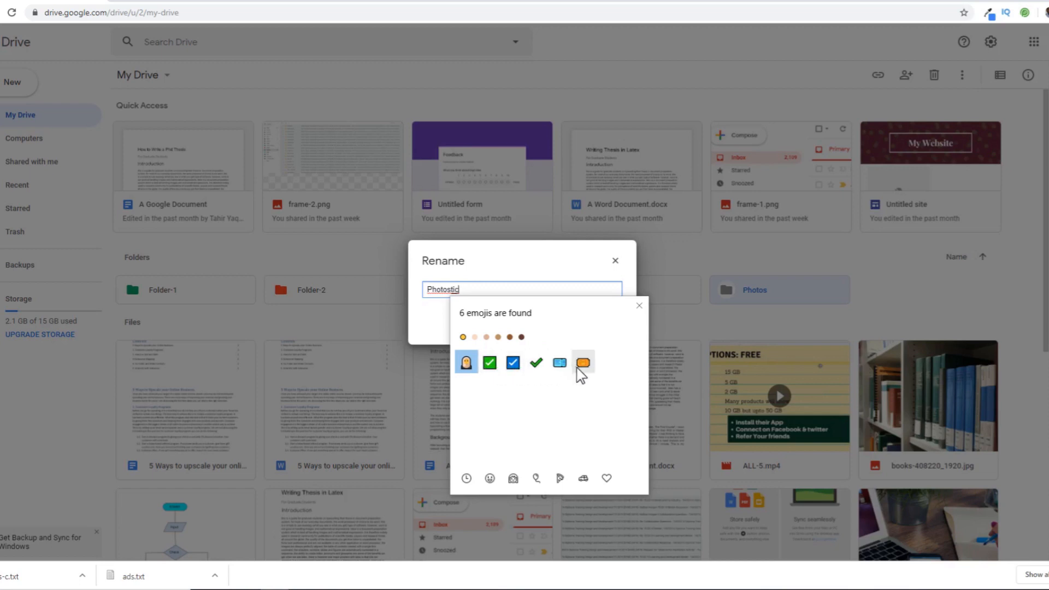
{"action": "left_click", "coordinate": [490, 362]}
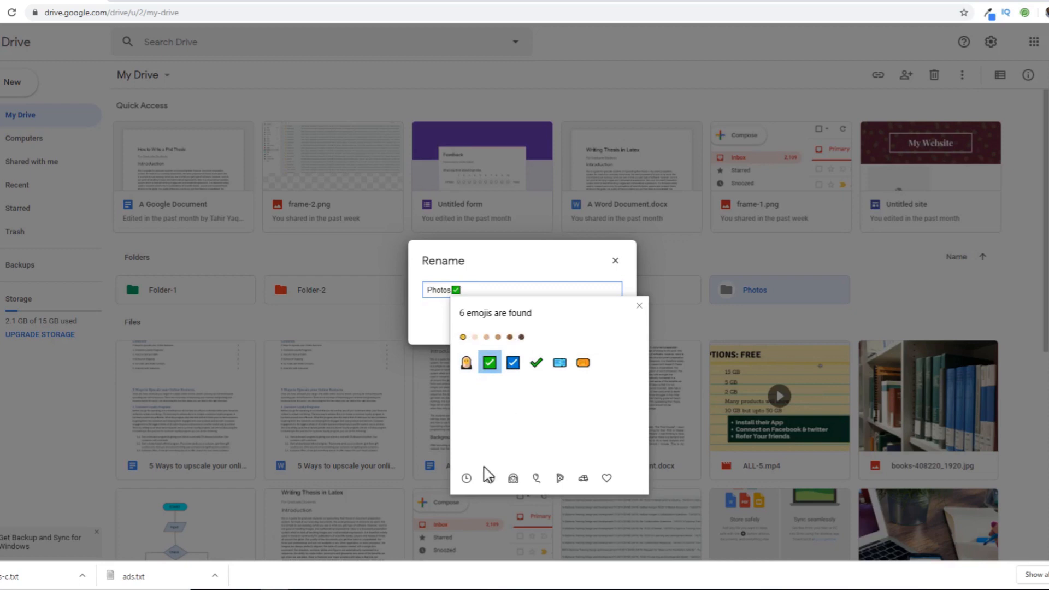
{"action": "mouse_move", "coordinate": [639, 306]}
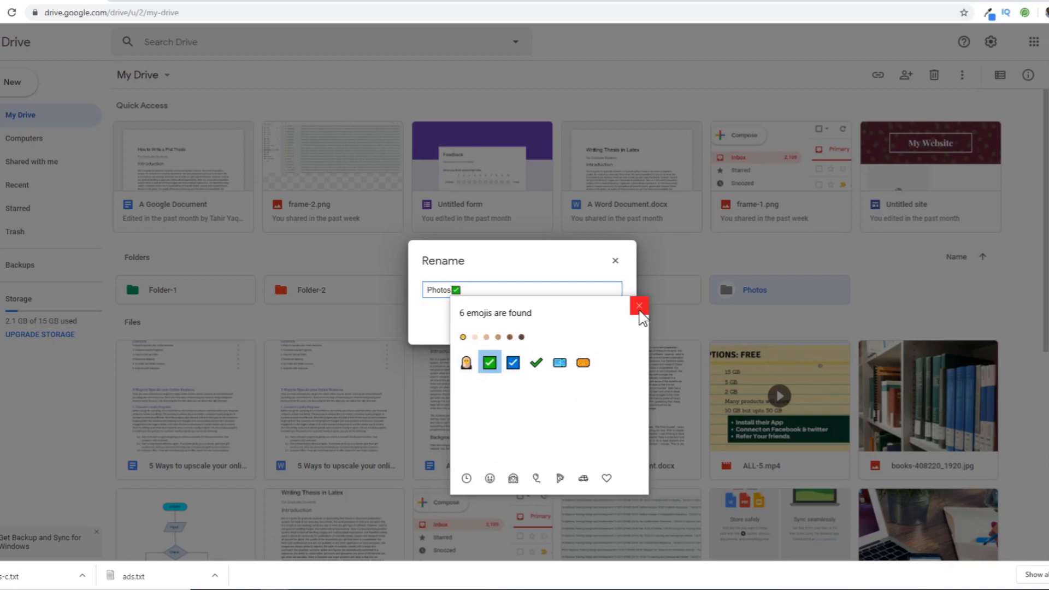
{"action": "left_click", "coordinate": [639, 306]}
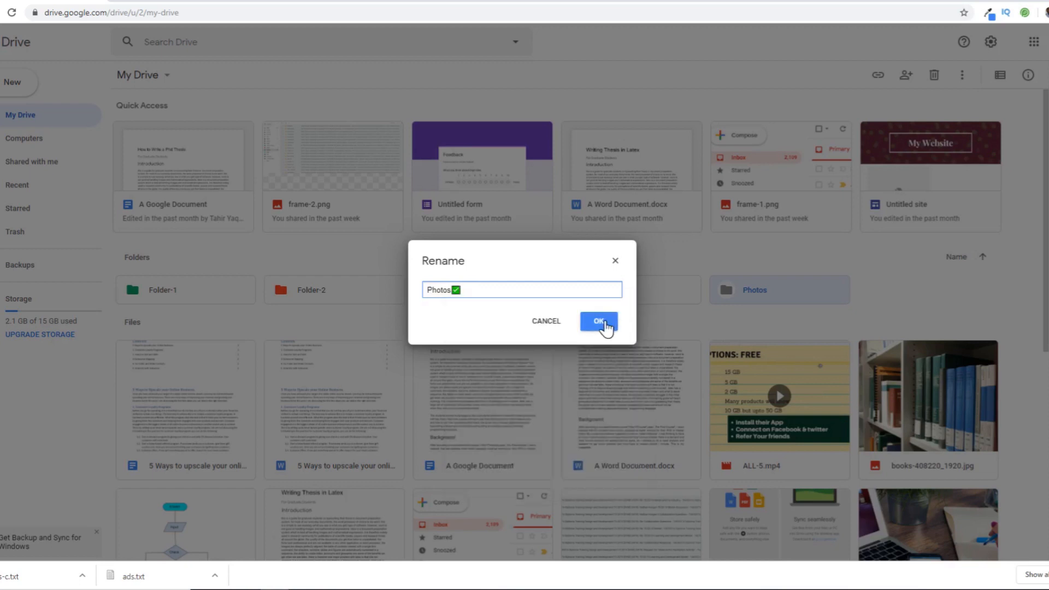
Confirm the rename so the folder becomes Photos with a green check mark.
{"action": "left_click", "coordinate": [599, 321]}
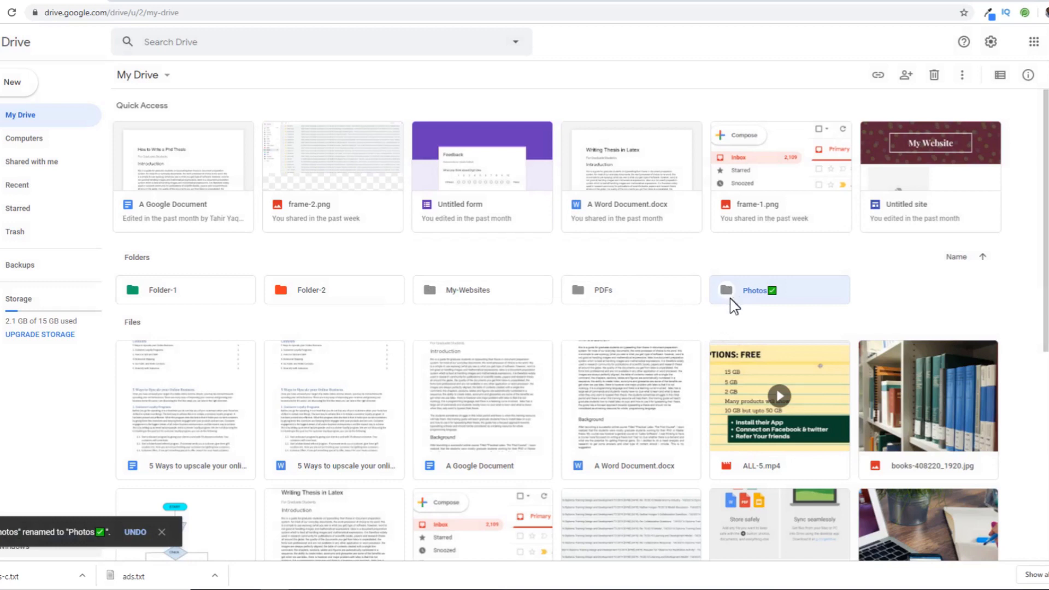
{"action": "mouse_move", "coordinate": [780, 304]}
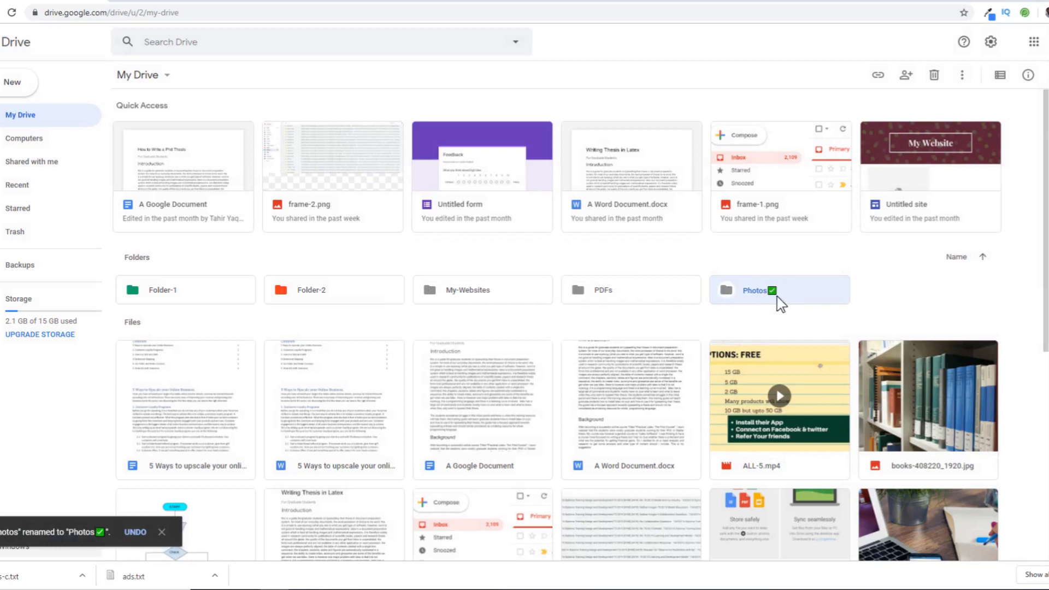
{"action": "mouse_move", "coordinate": [780, 309]}
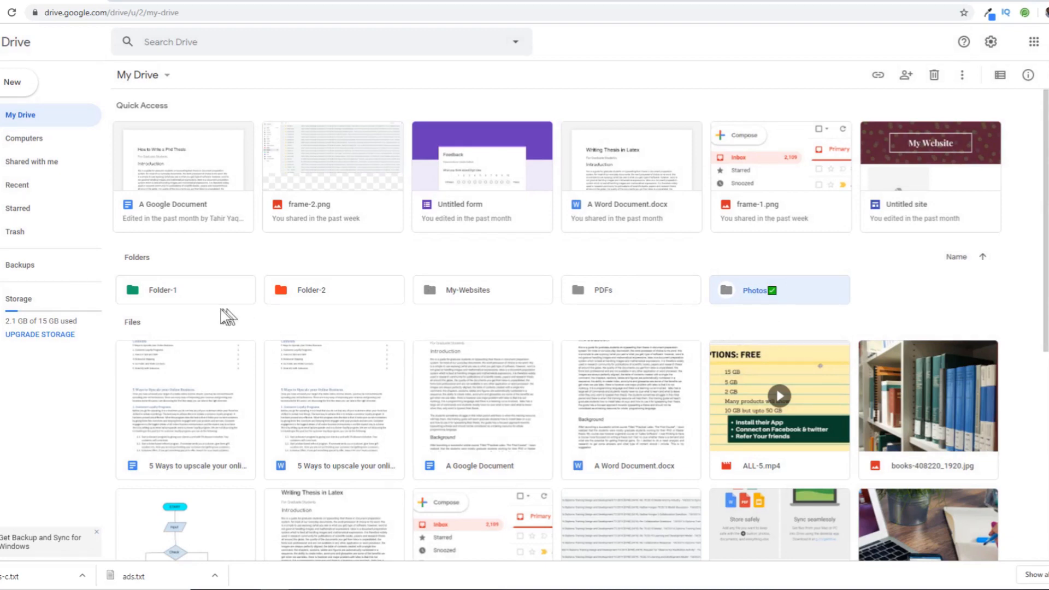
{"action": "mouse_move", "coordinate": [761, 311]}
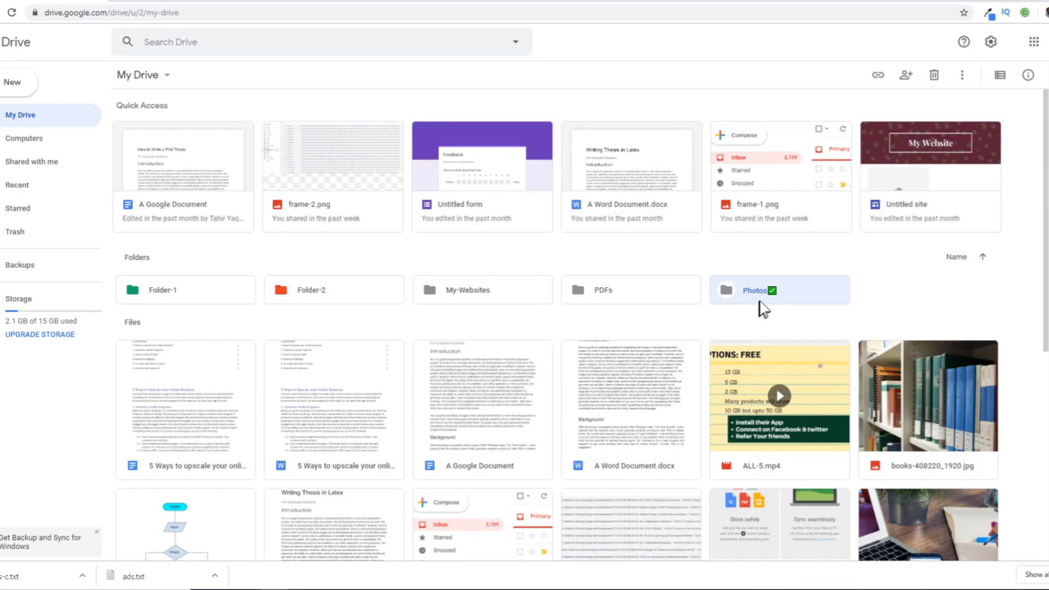
{"action": "mouse_move", "coordinate": [17, 211]}
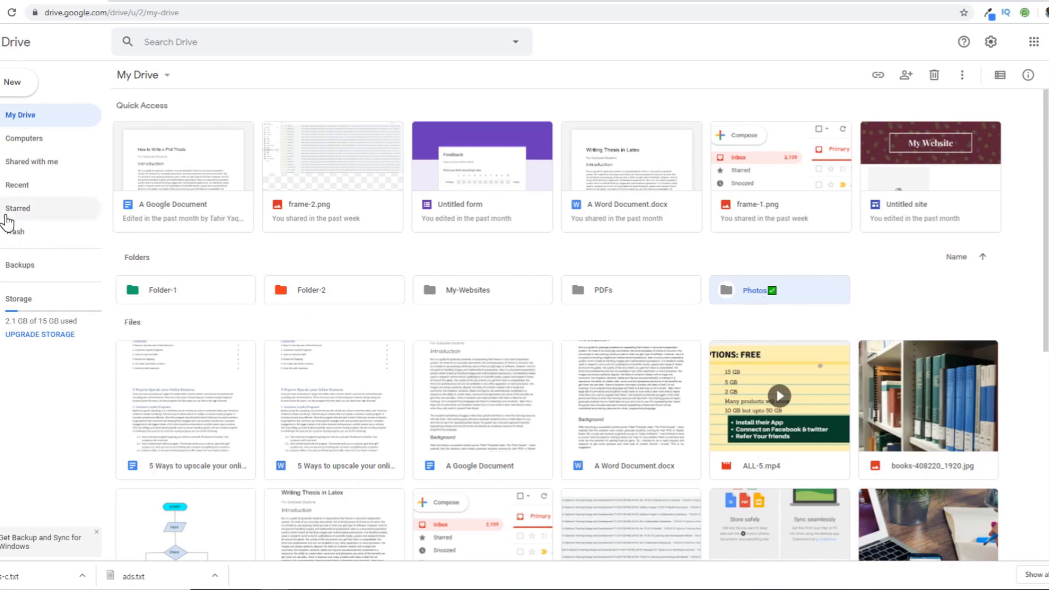